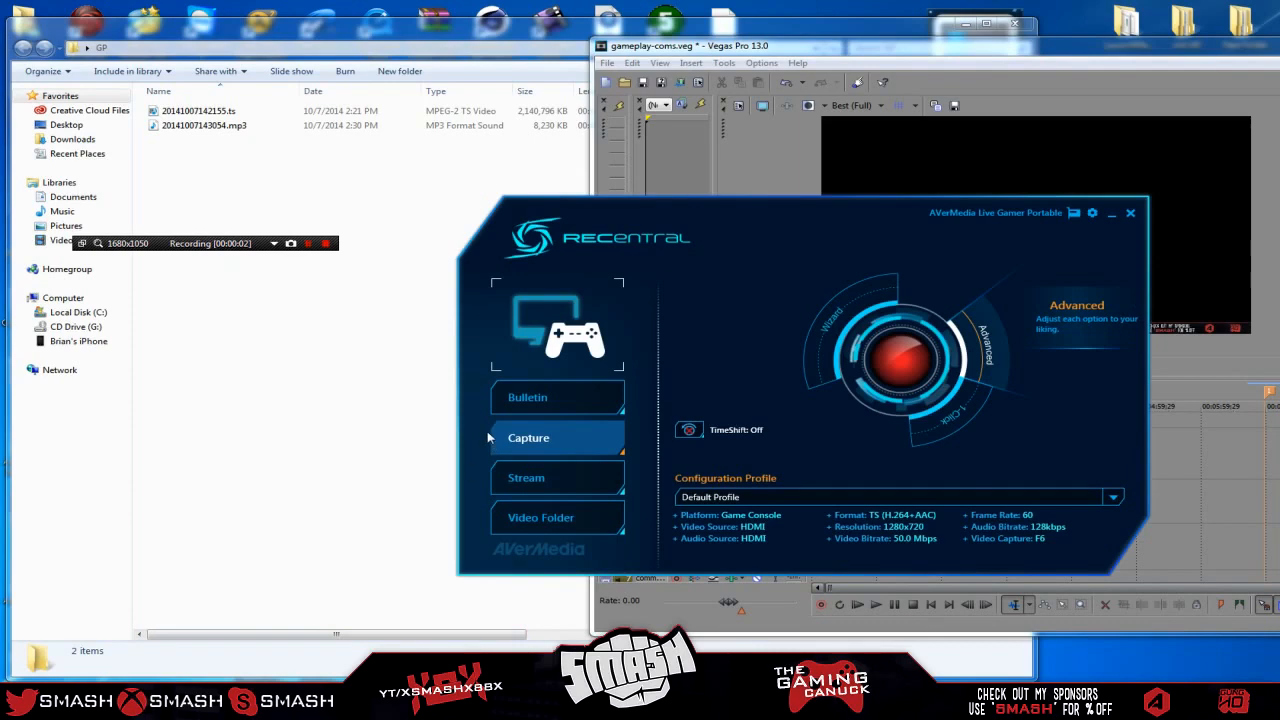
mouse_move(626, 432)
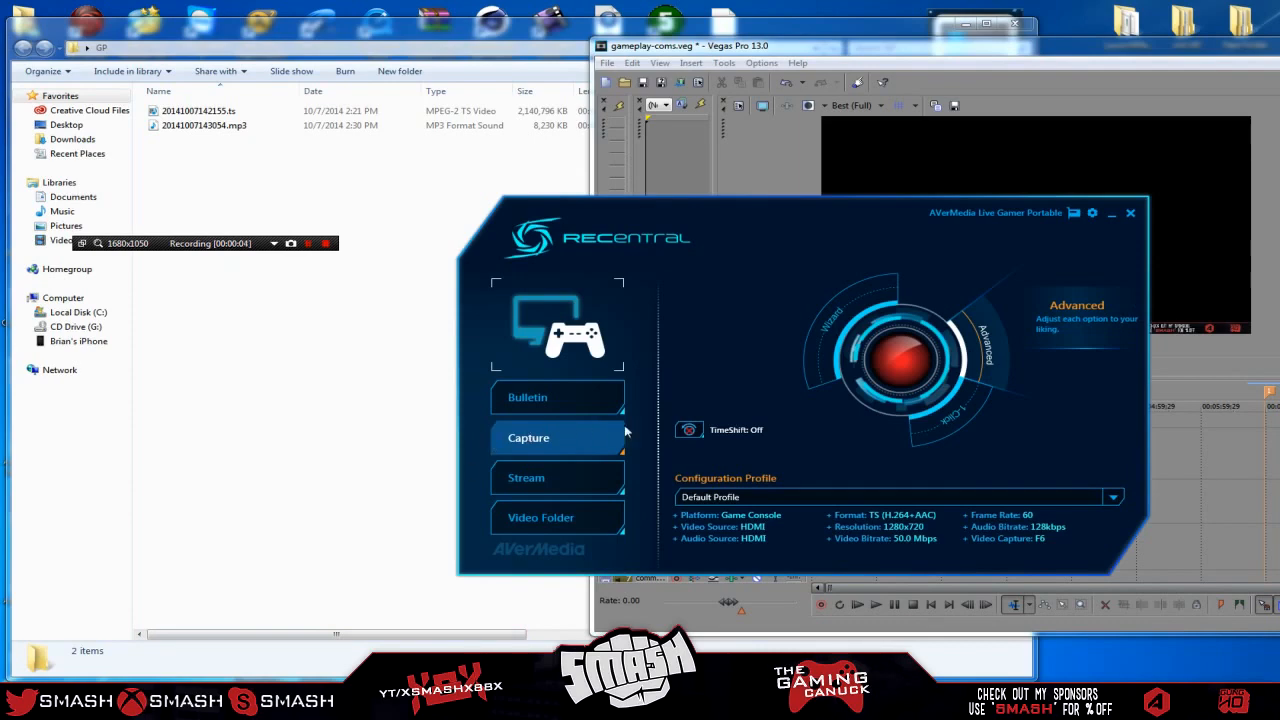
mouse_move(752, 300)
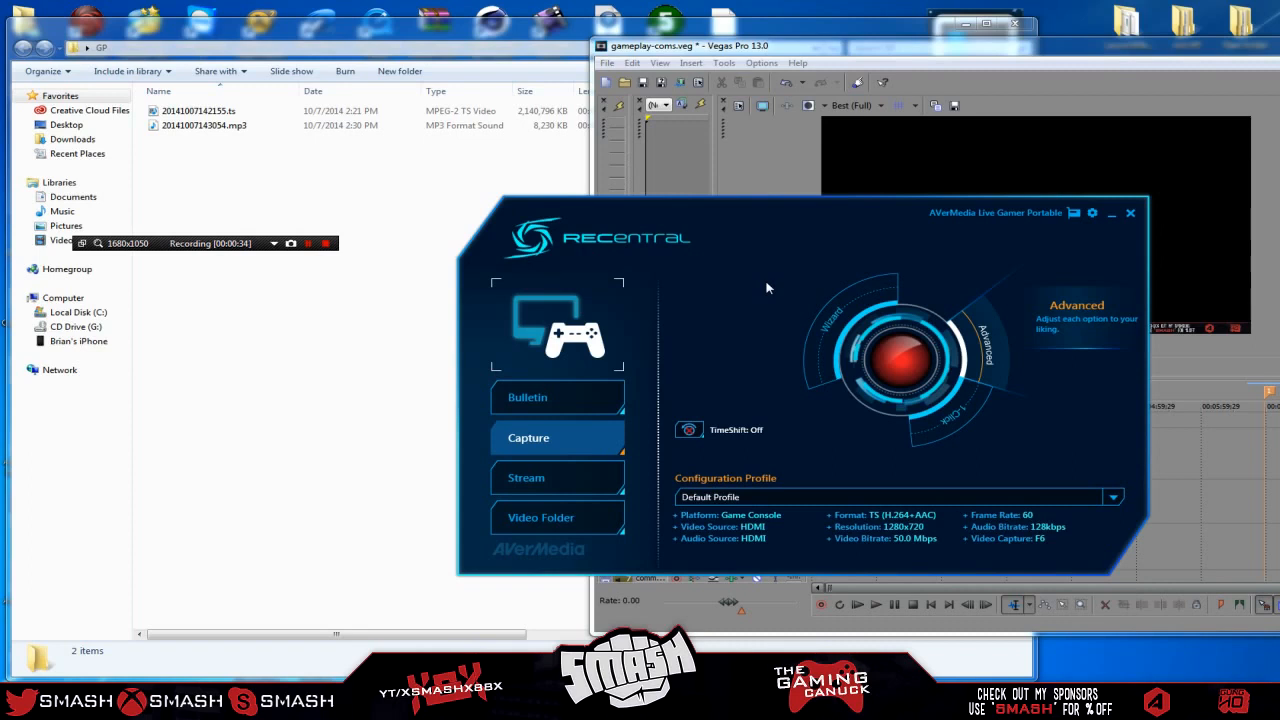
mouse_move(996, 336)
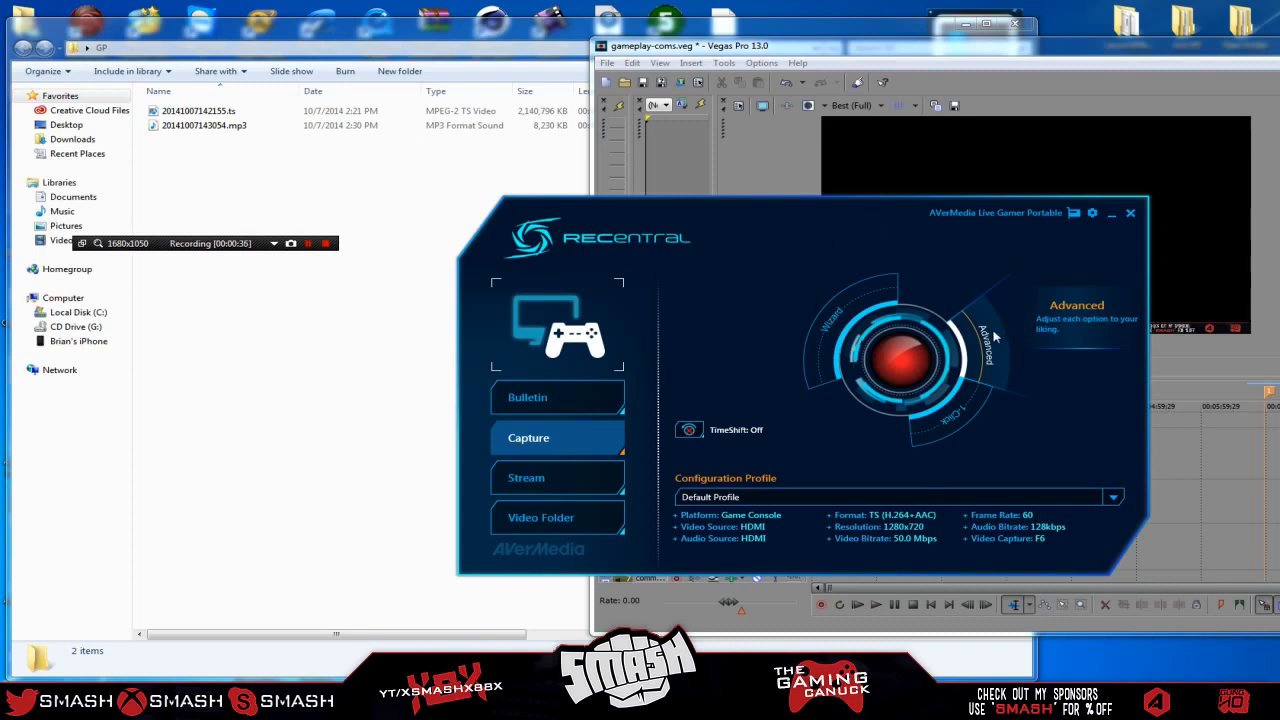
mouse_move(1068, 322)
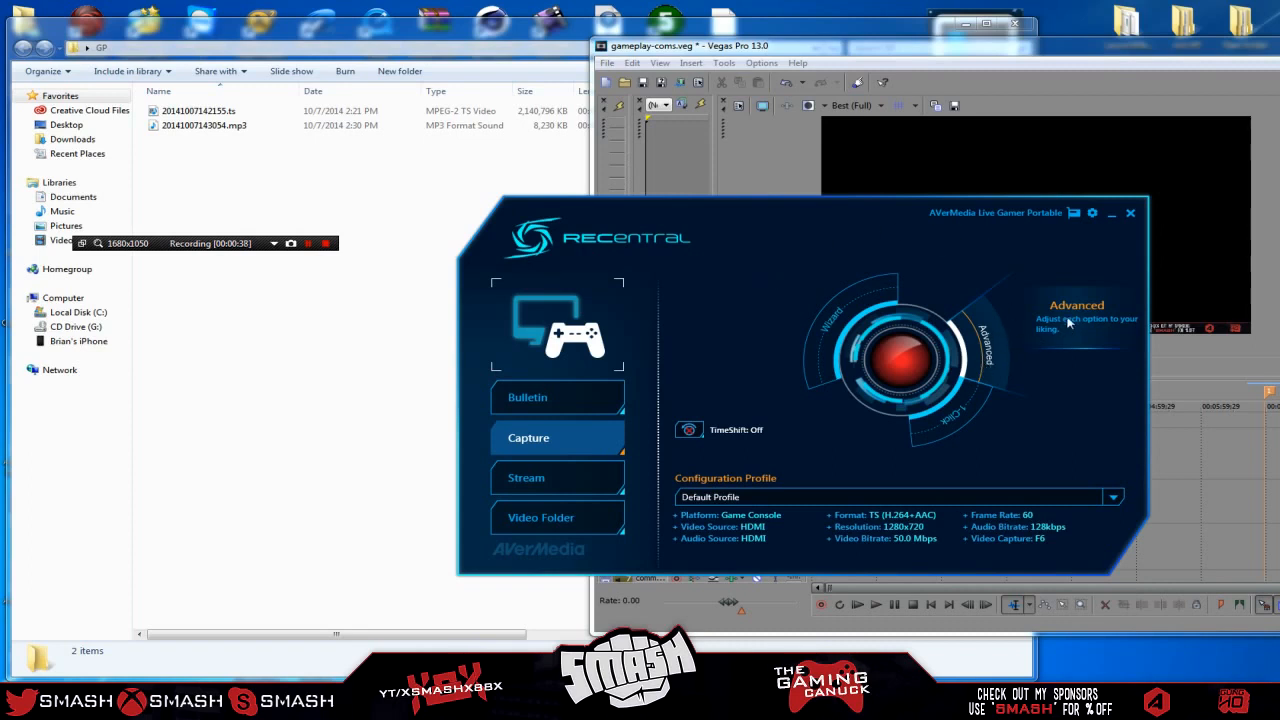
Bring up RECentral's Advanced settings showing the Game Console platform and 1280x720 TS video
left_click(1076, 304)
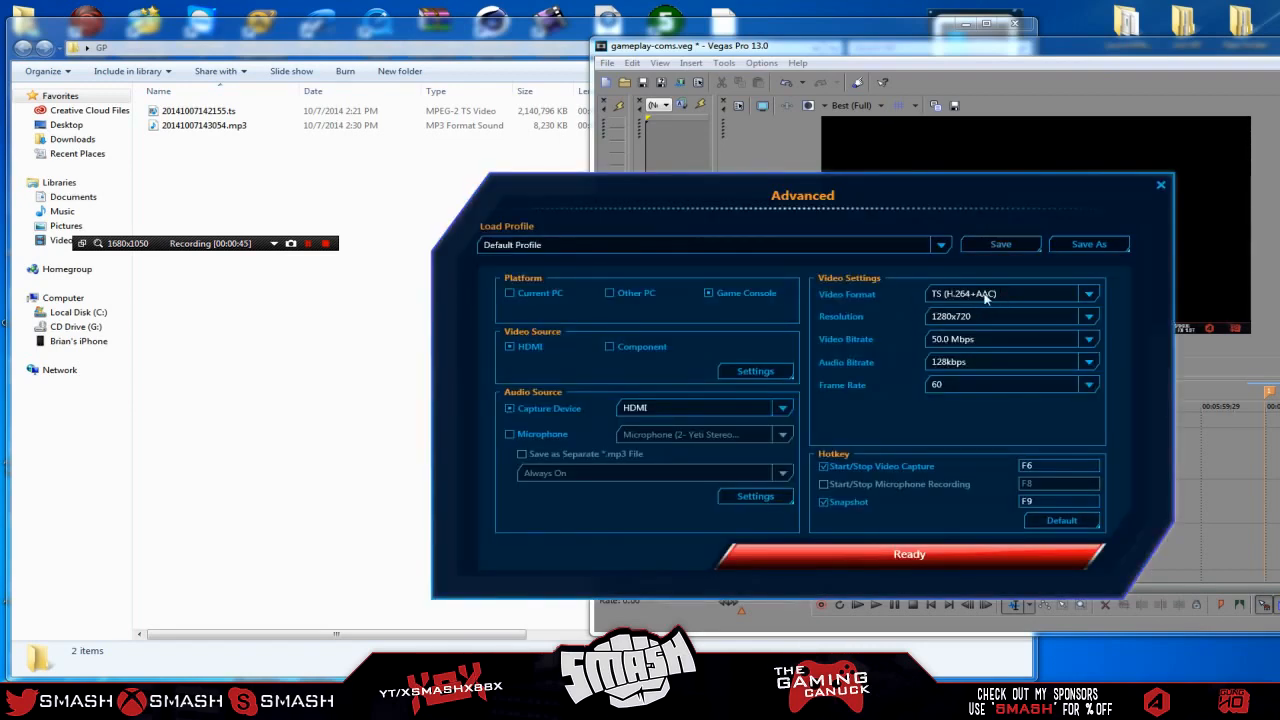
left_click(1088, 292)
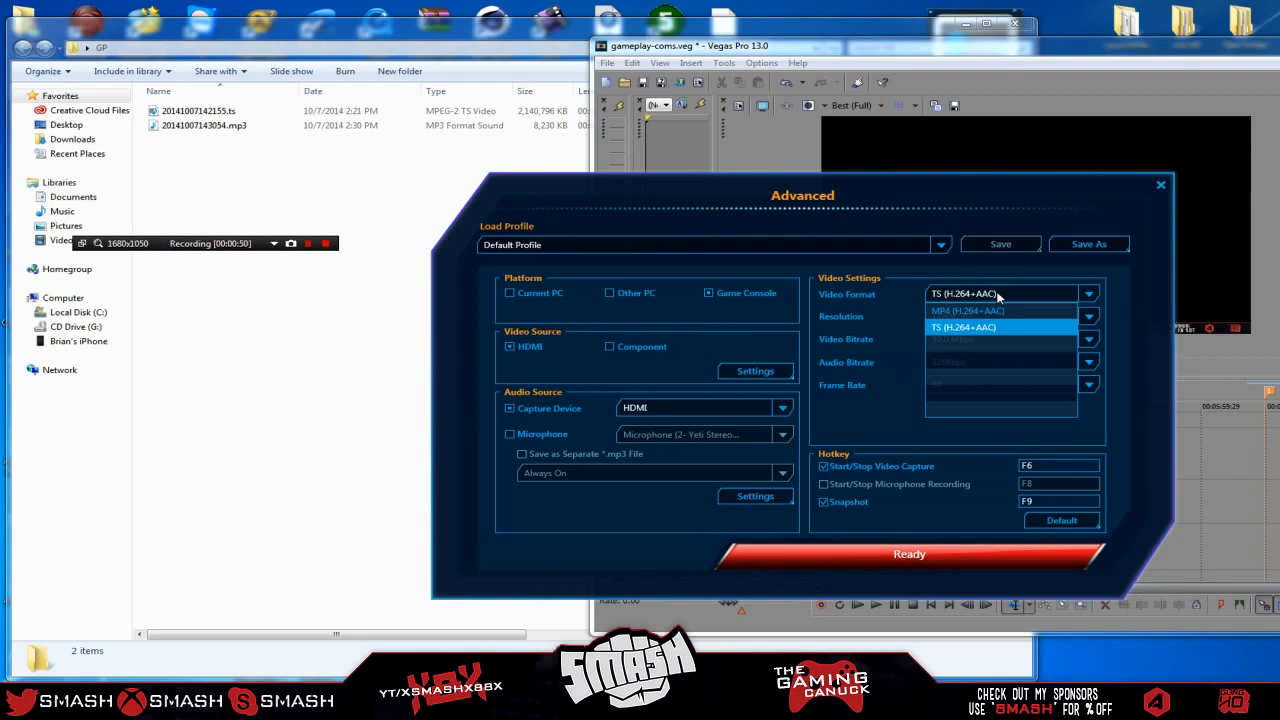
mouse_move(1000, 280)
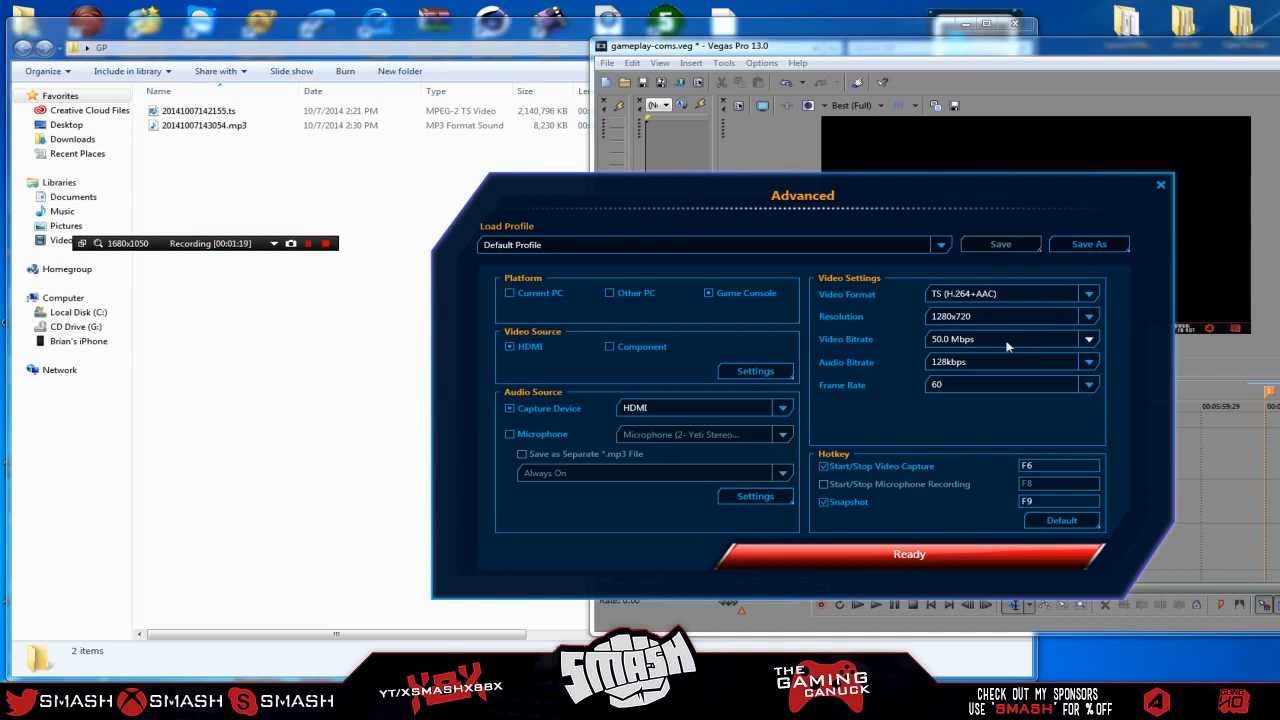
left_click(1088, 292)
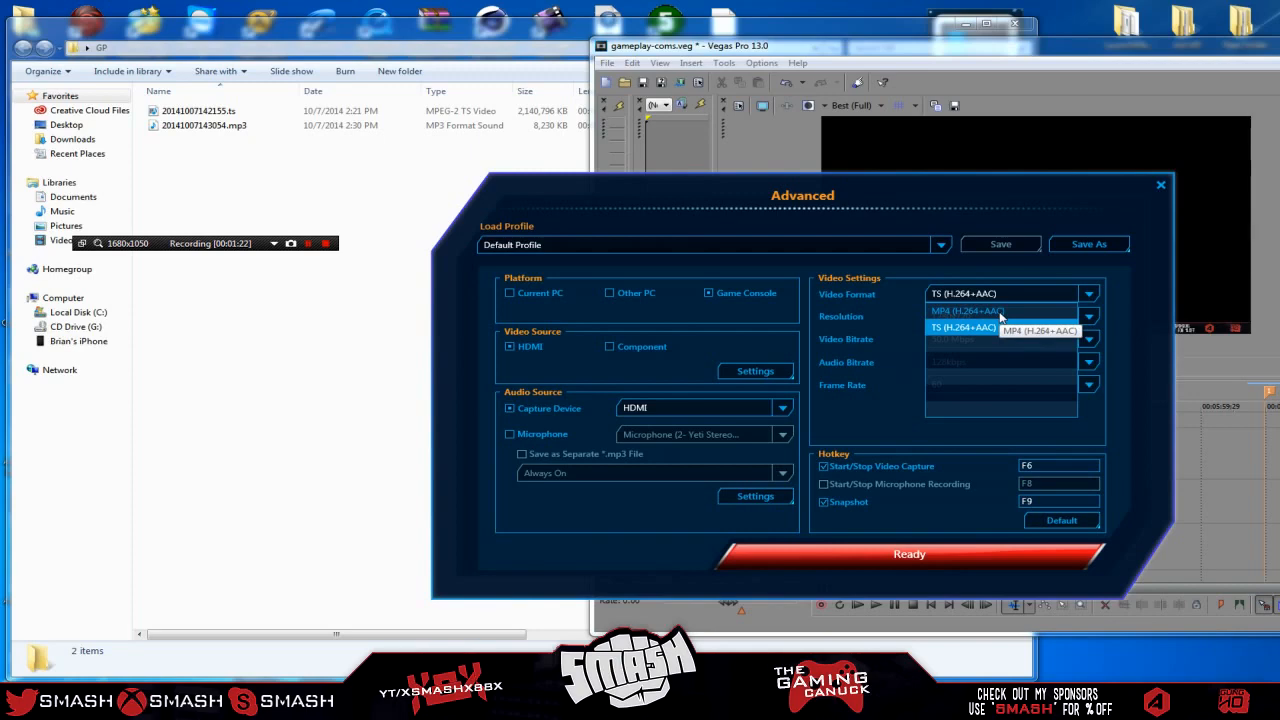
mouse_move(964, 328)
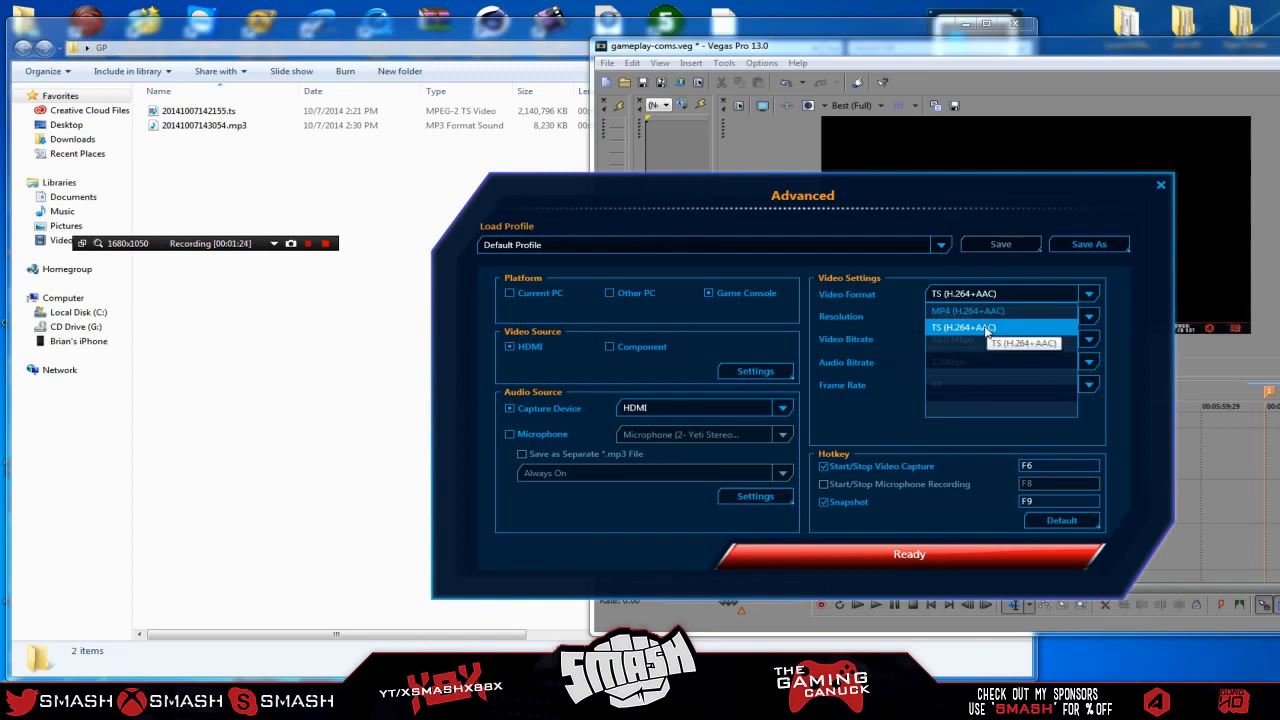
mouse_move(988, 330)
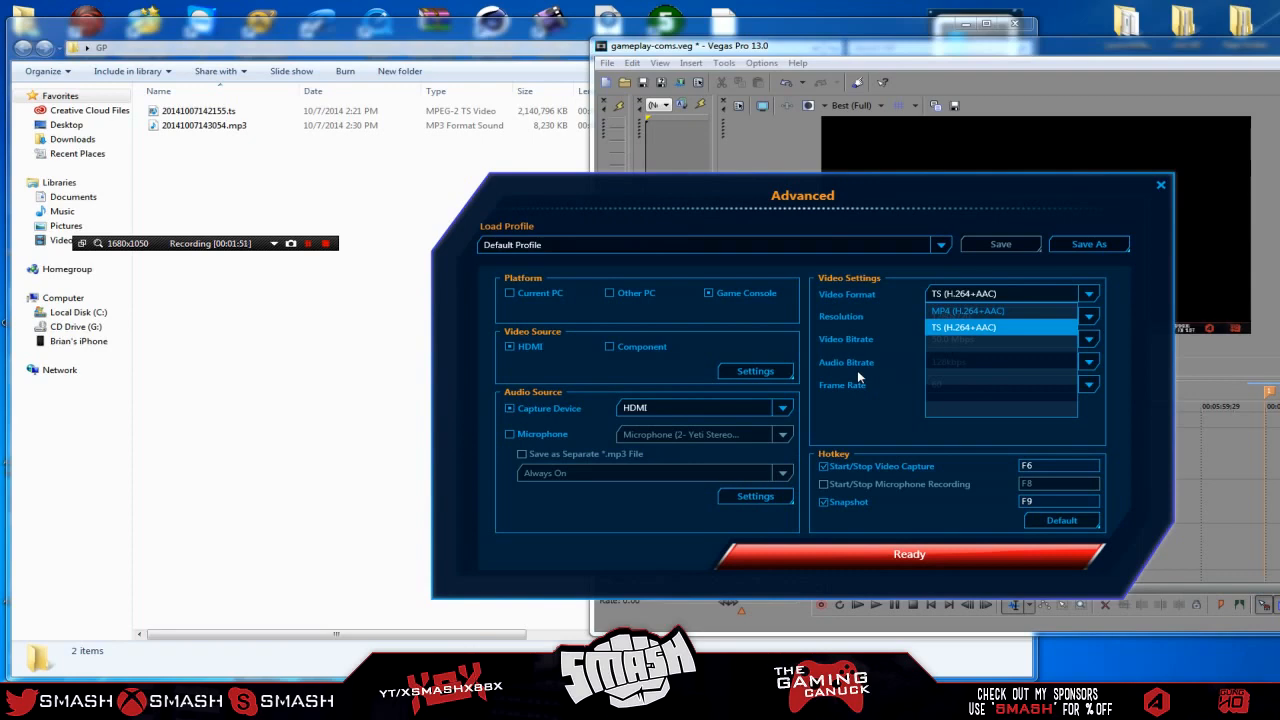
left_click(962, 328)
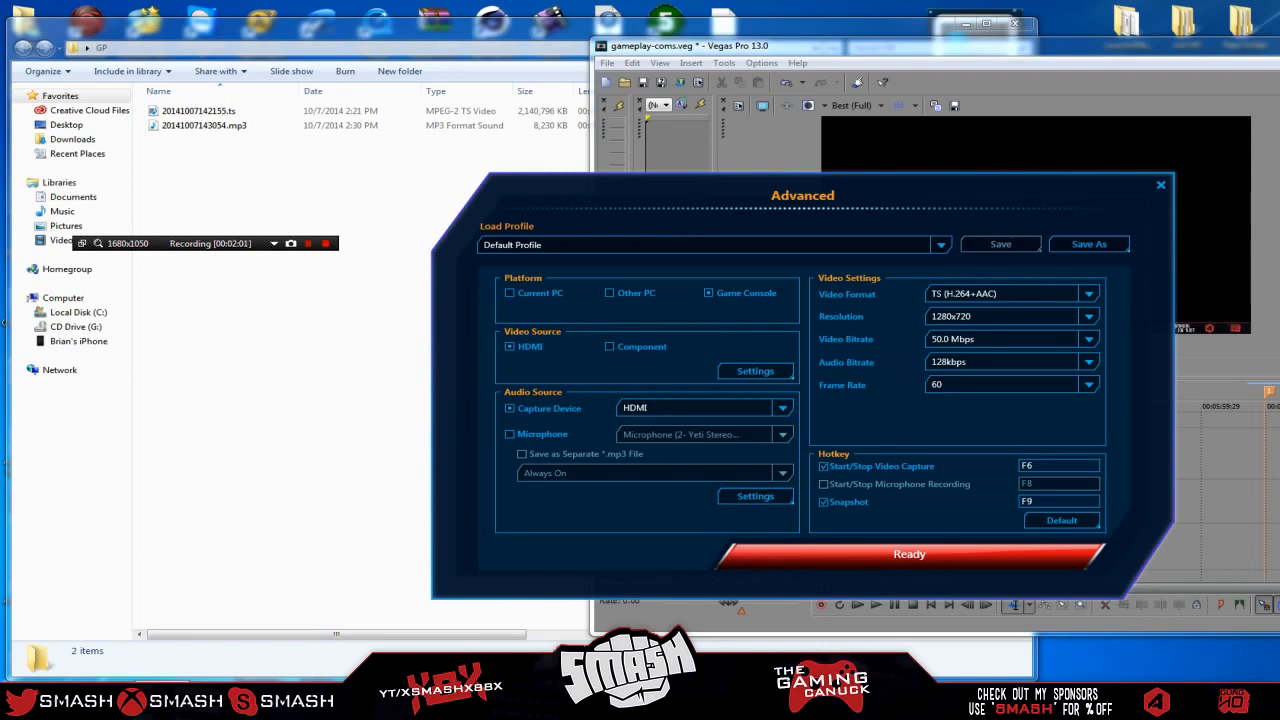
mouse_move(584, 540)
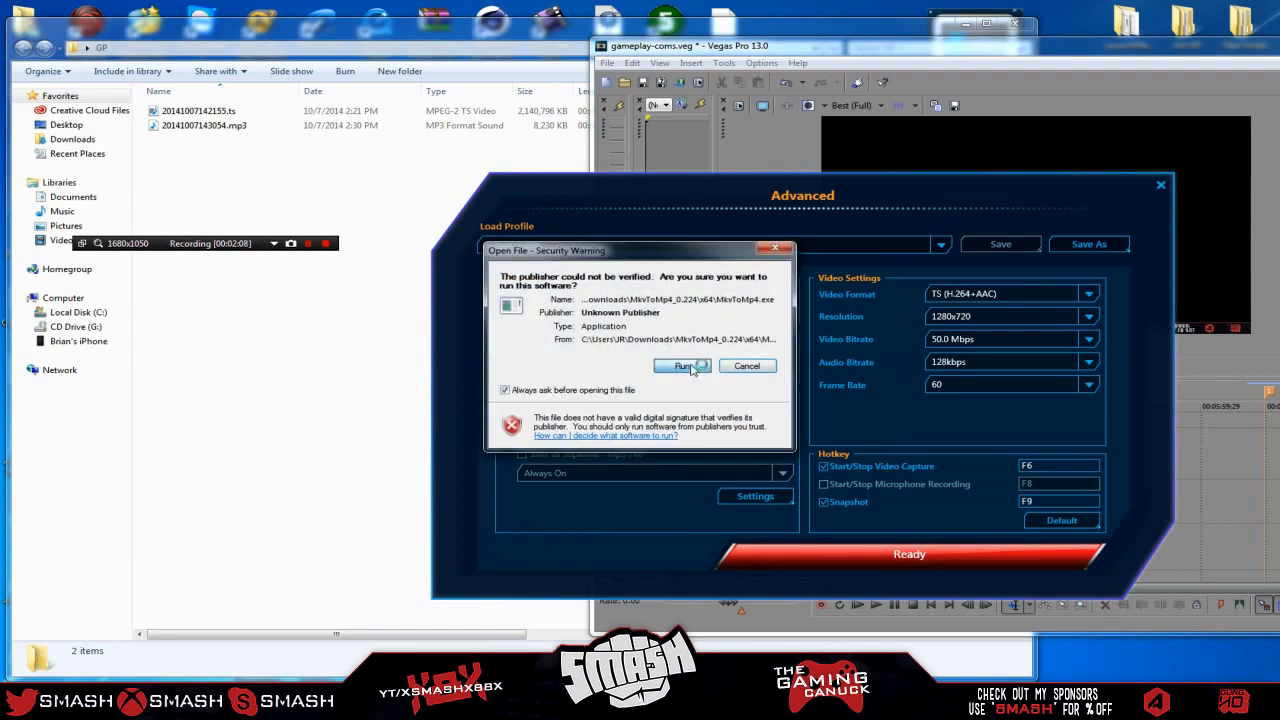
Allow MKVToMp4 to run past the security warning, then close its empty window
left_click(684, 364)
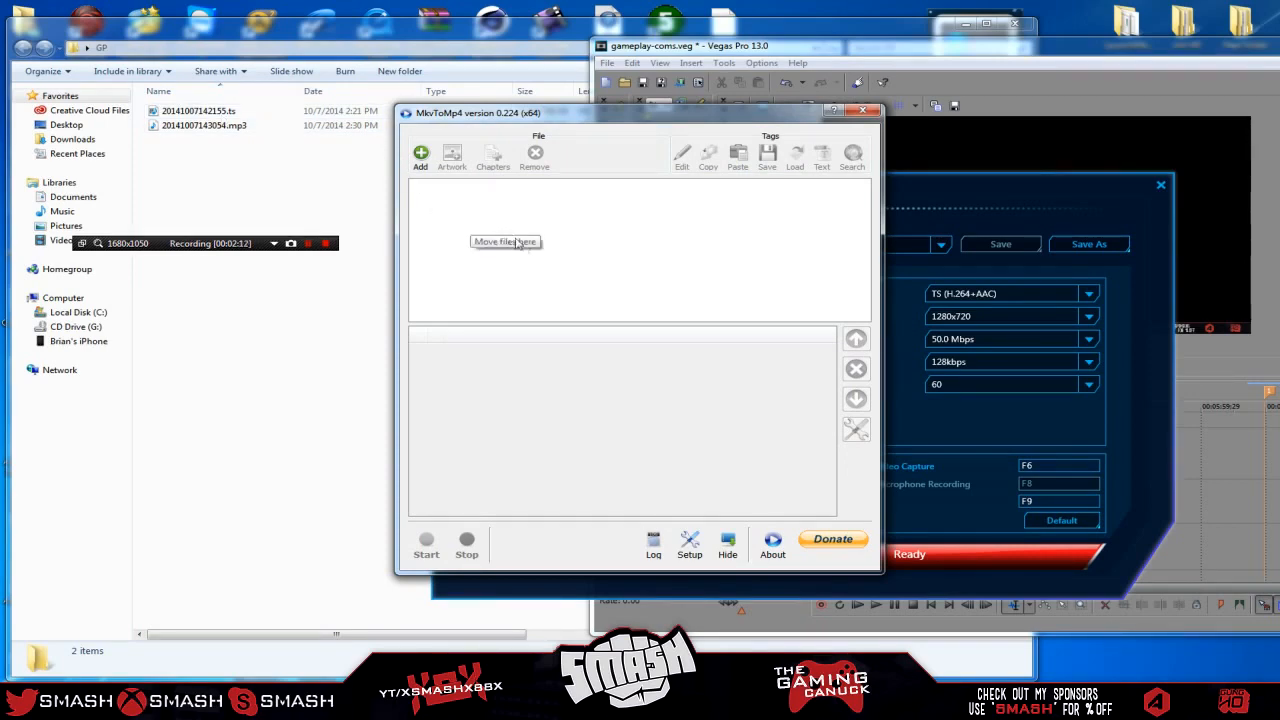
mouse_move(560, 260)
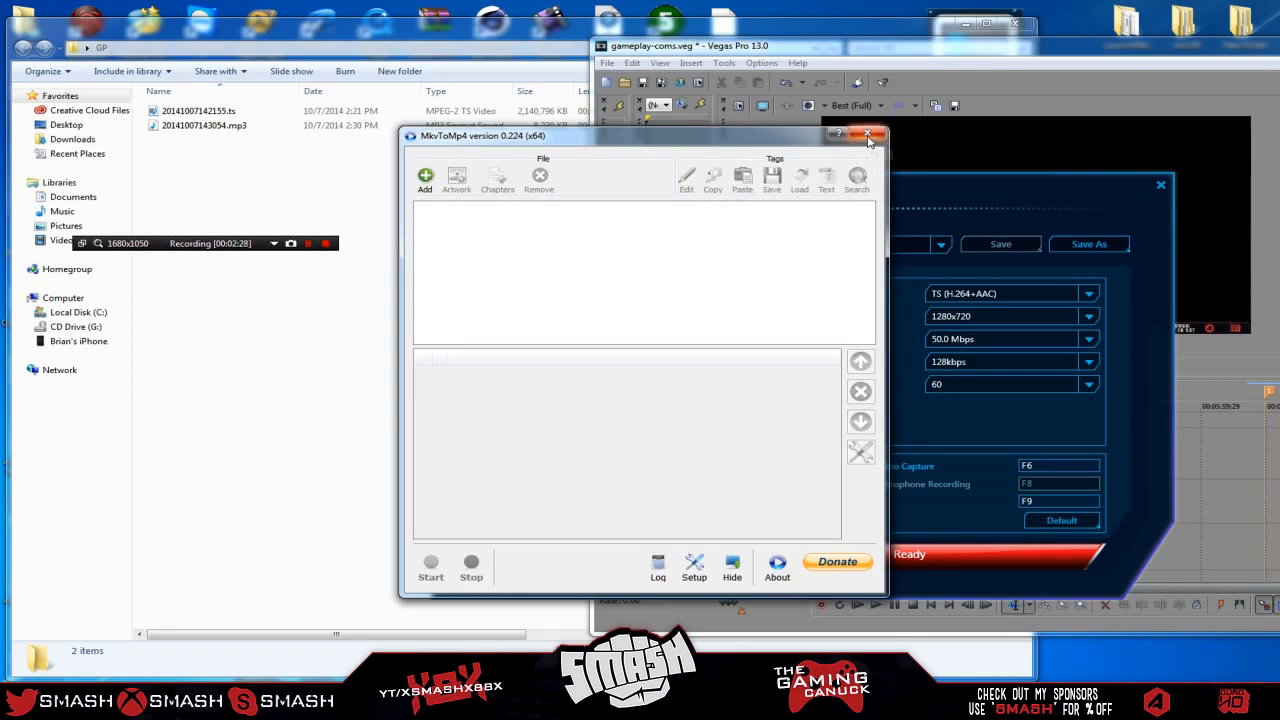
left_click(868, 136)
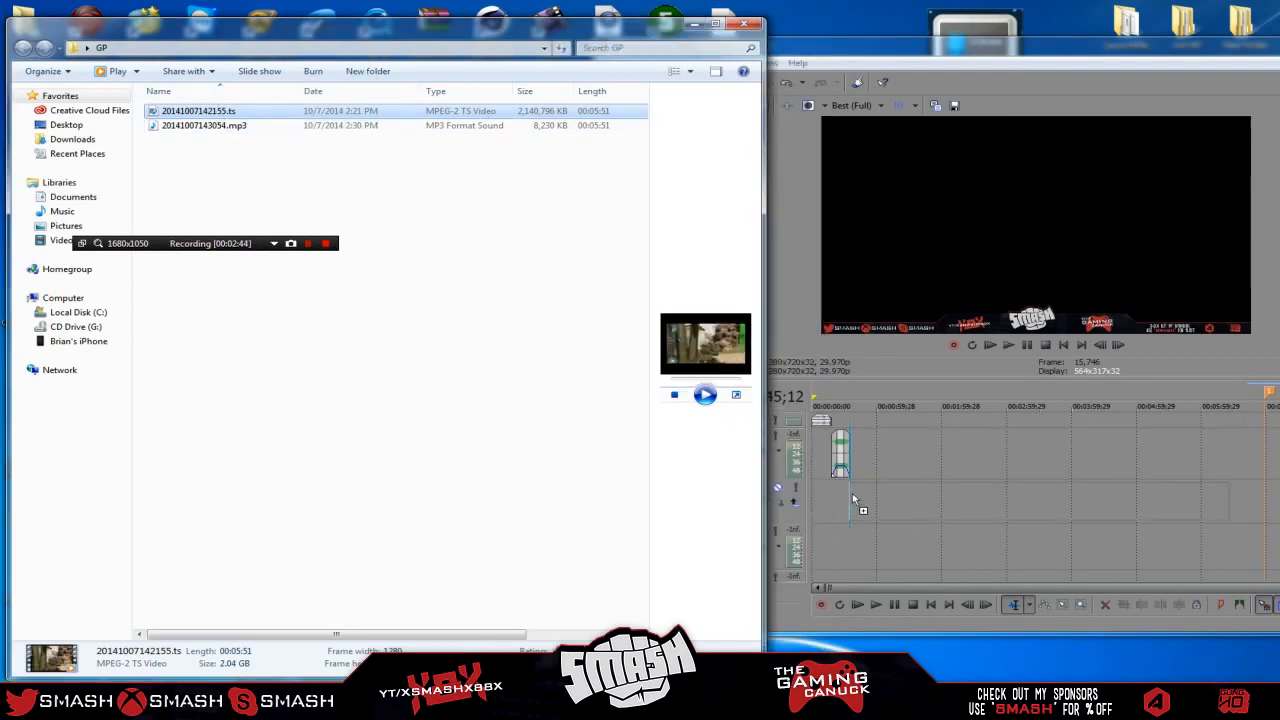
Disable resample in the gameplay video event's properties and confirm
right_click(1040, 500)
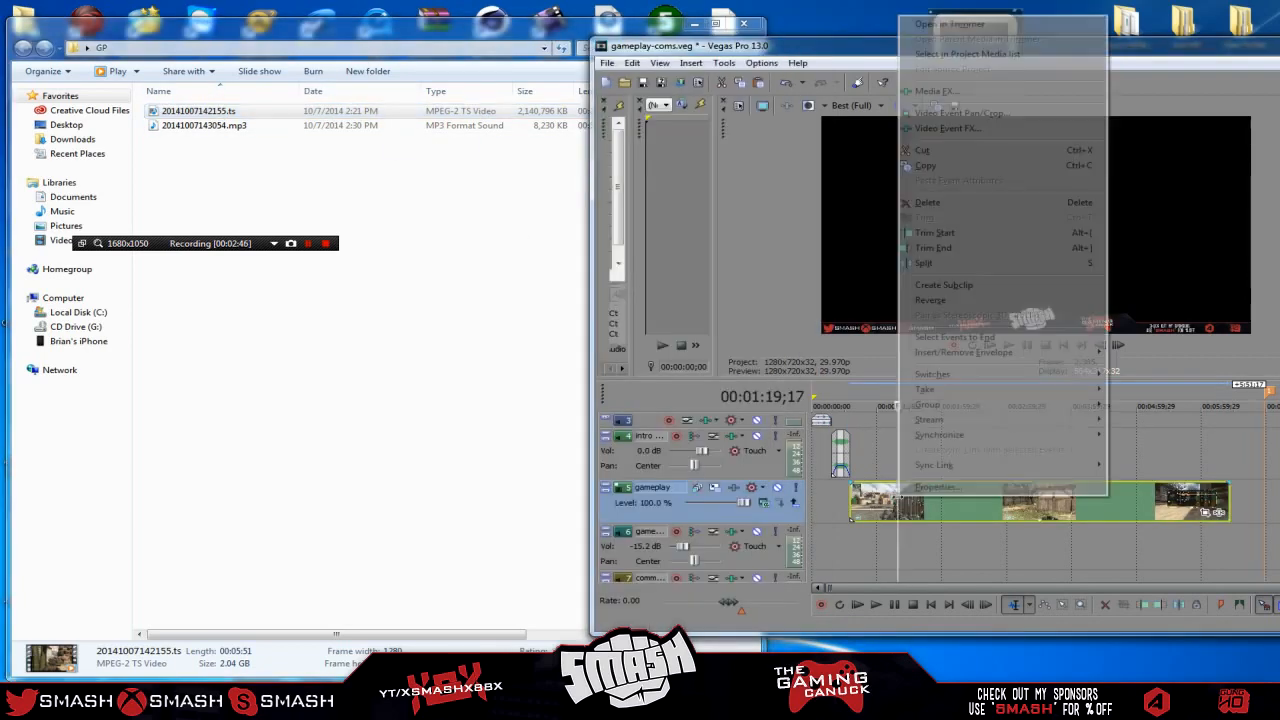
left_click(936, 488)
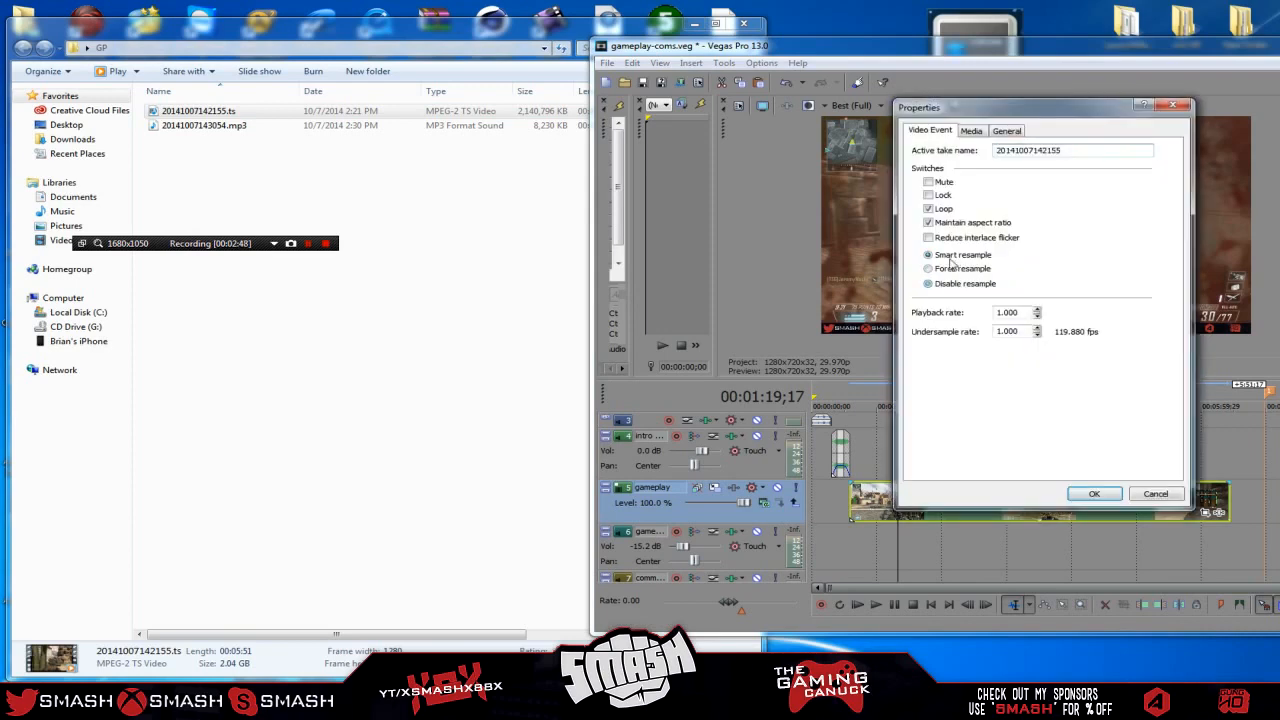
left_click(928, 284)
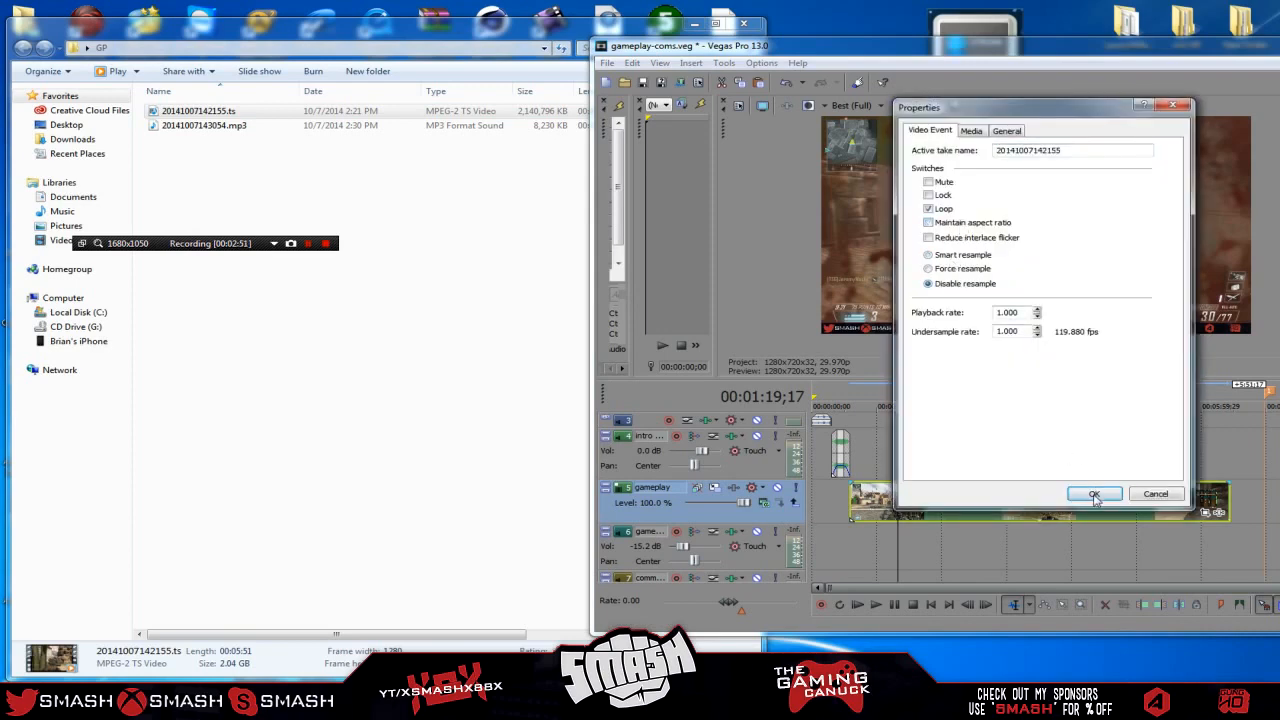
left_click(1094, 492)
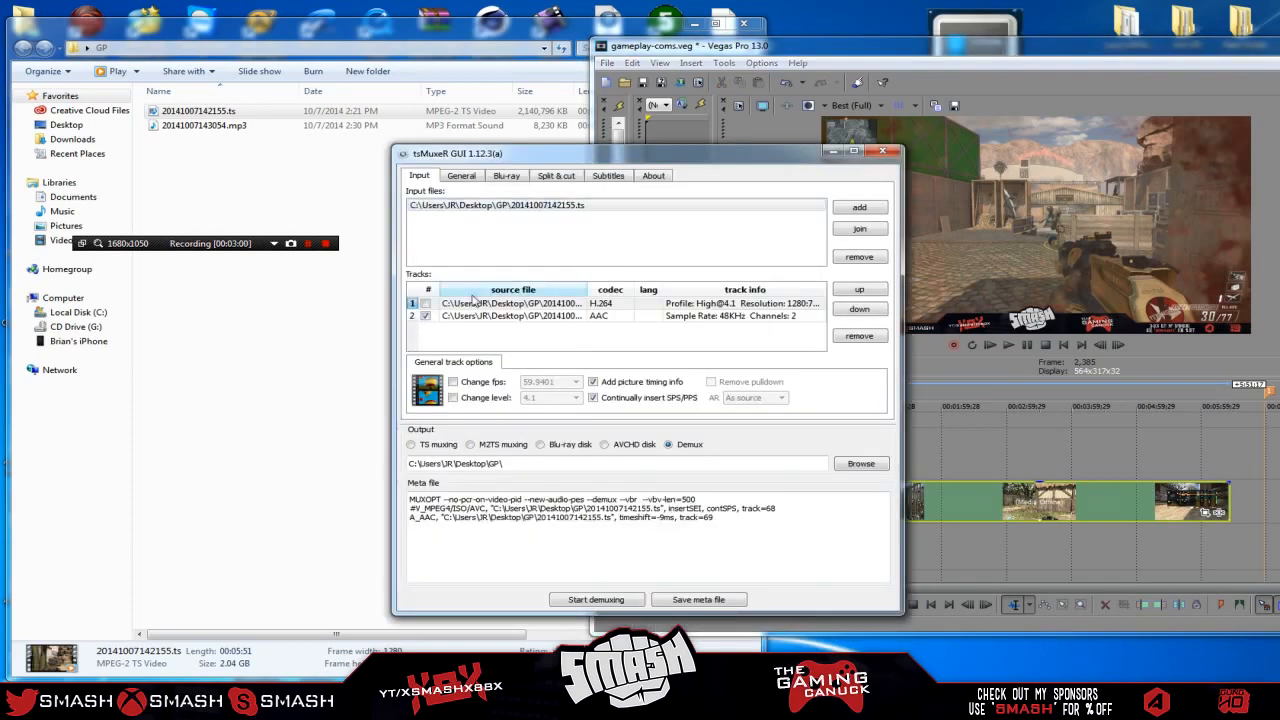
Clear tsMuxeR's input and re-add the .ts capture, listing its H.264 and AAC tracks
left_click(858, 256)
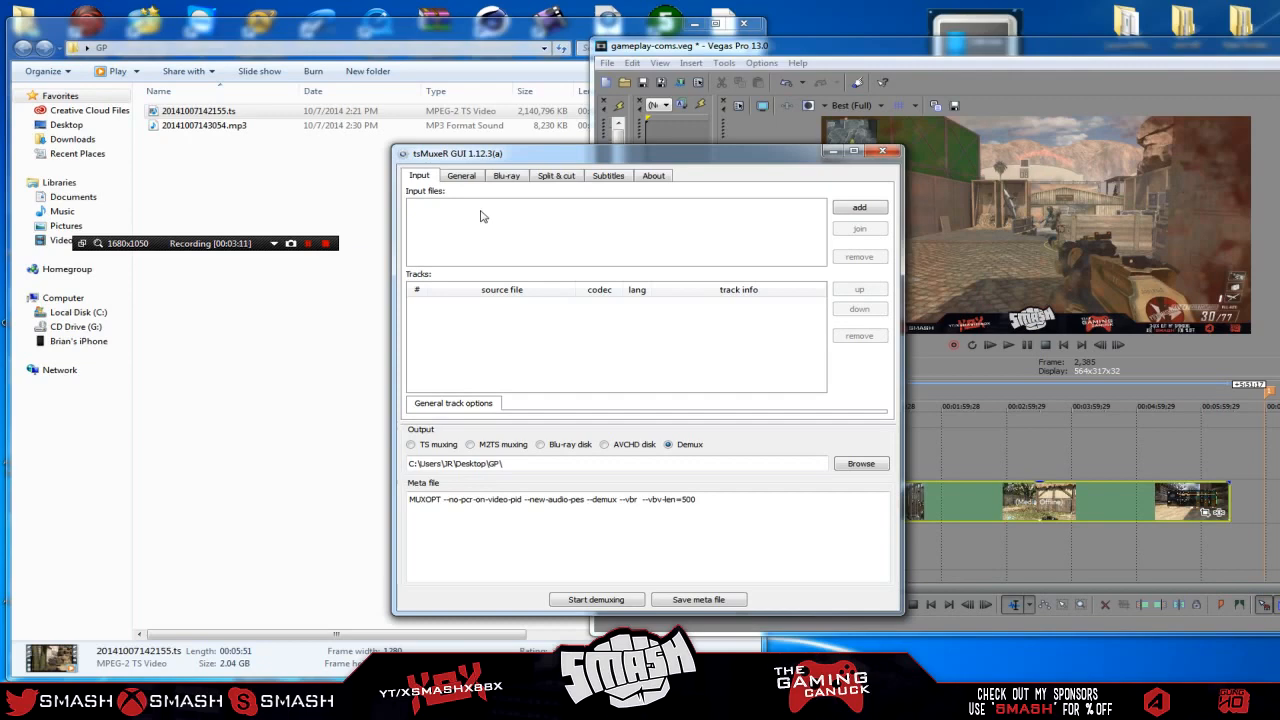
left_click(198, 110)
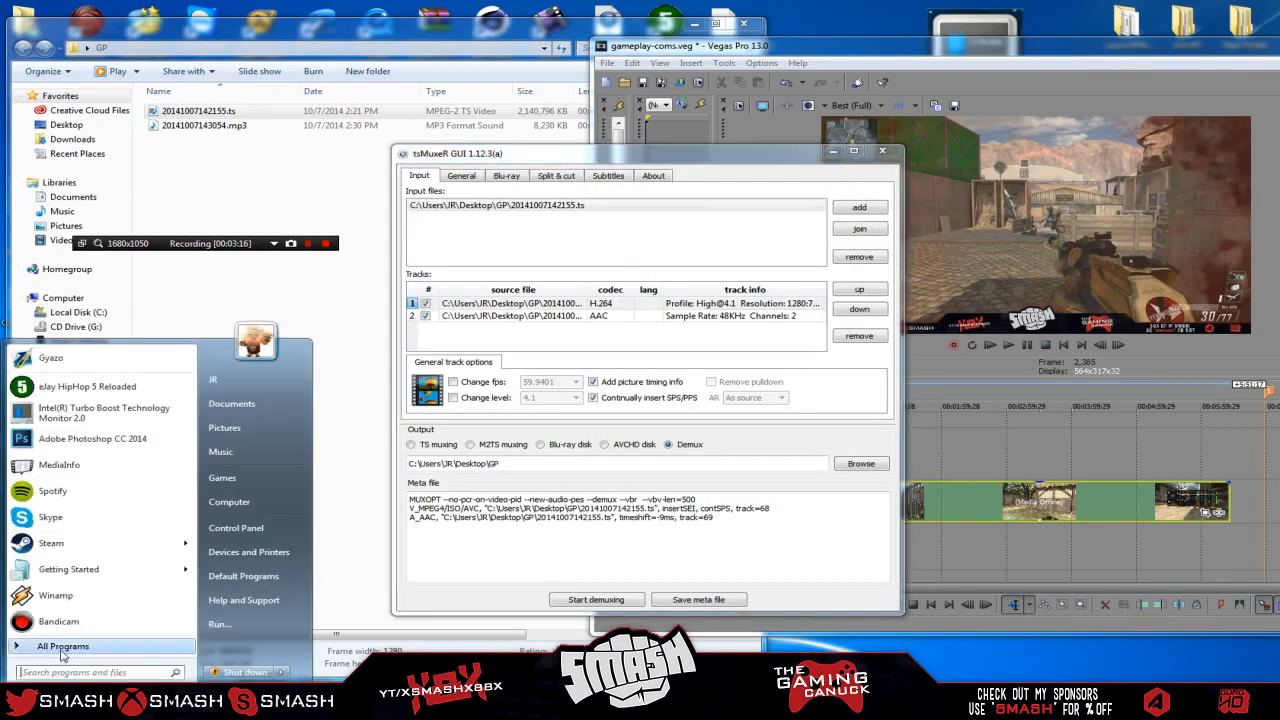
Inspect the TS capture in MediaInfo down to its 48 kHz stereo AAC audio section
left_click(62, 644)
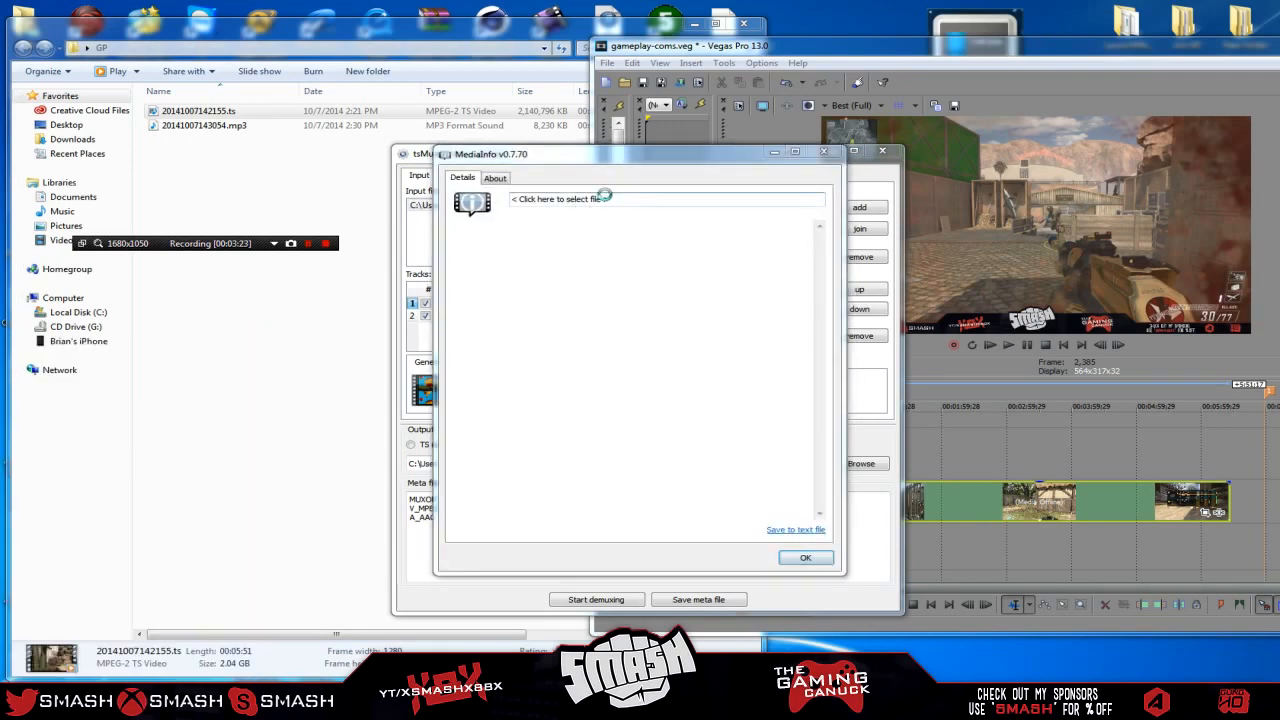
left_click(564, 200)
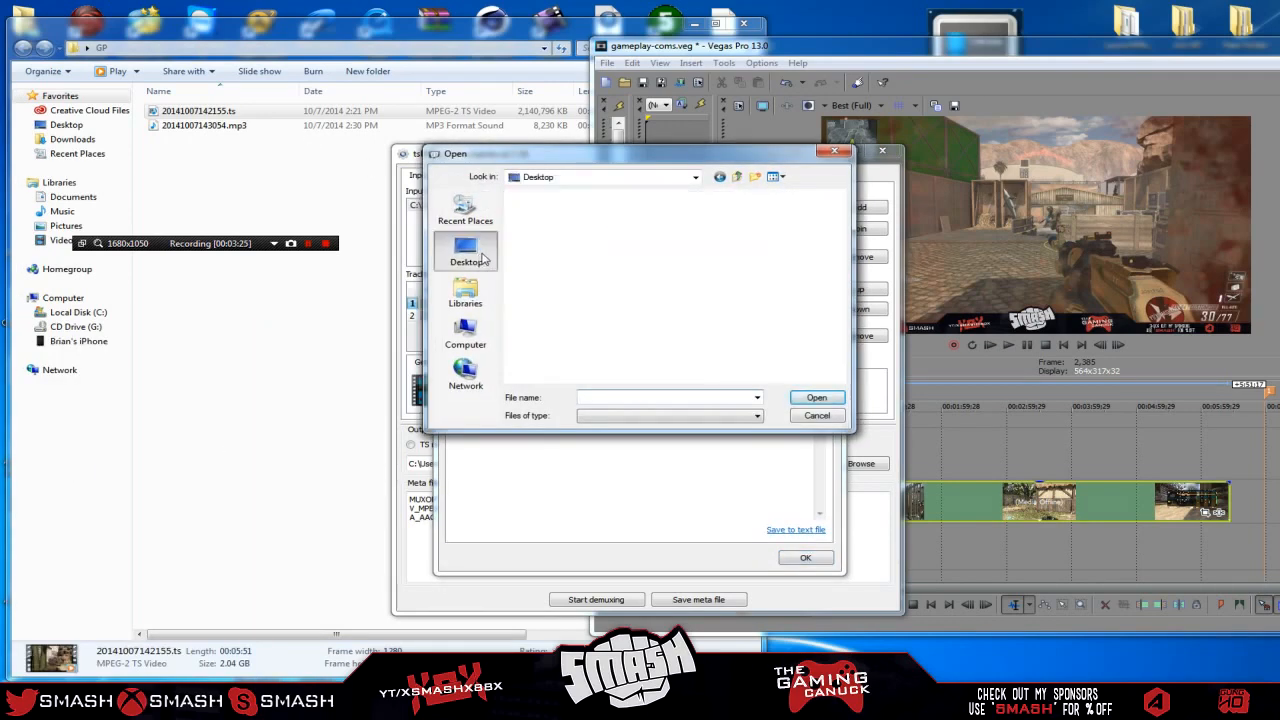
double_click(464, 250)
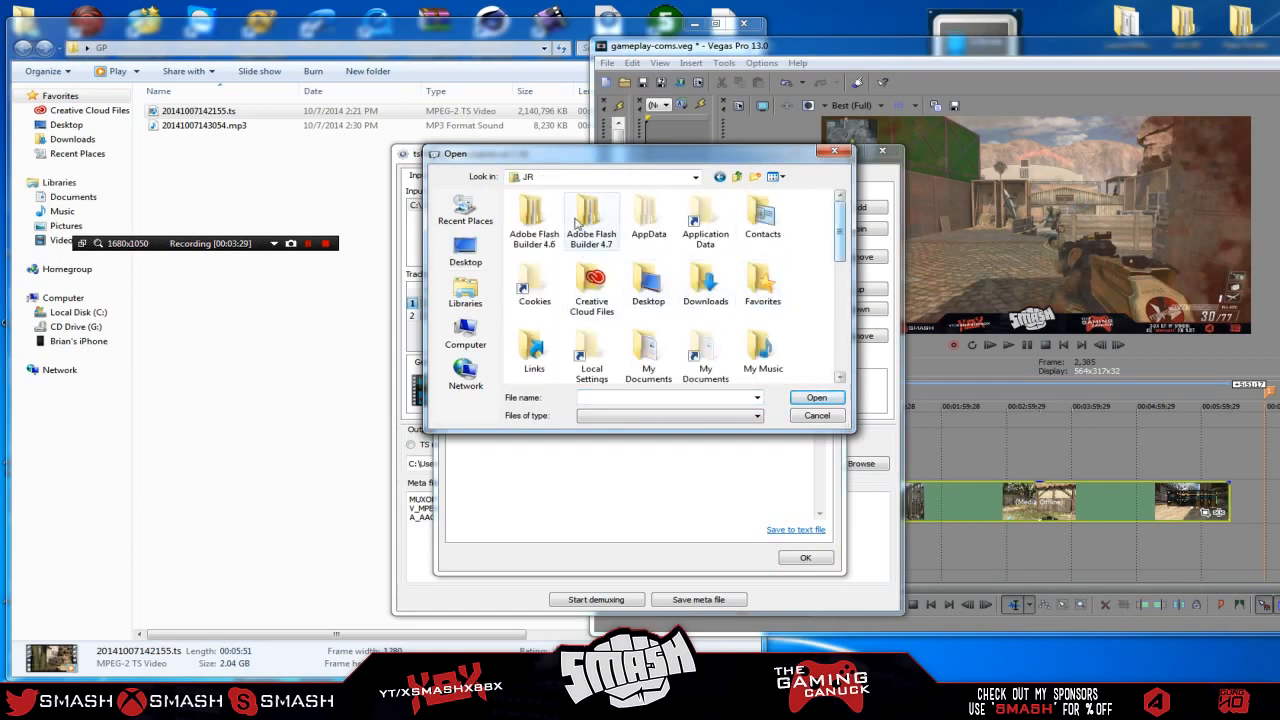
left_click(464, 250)
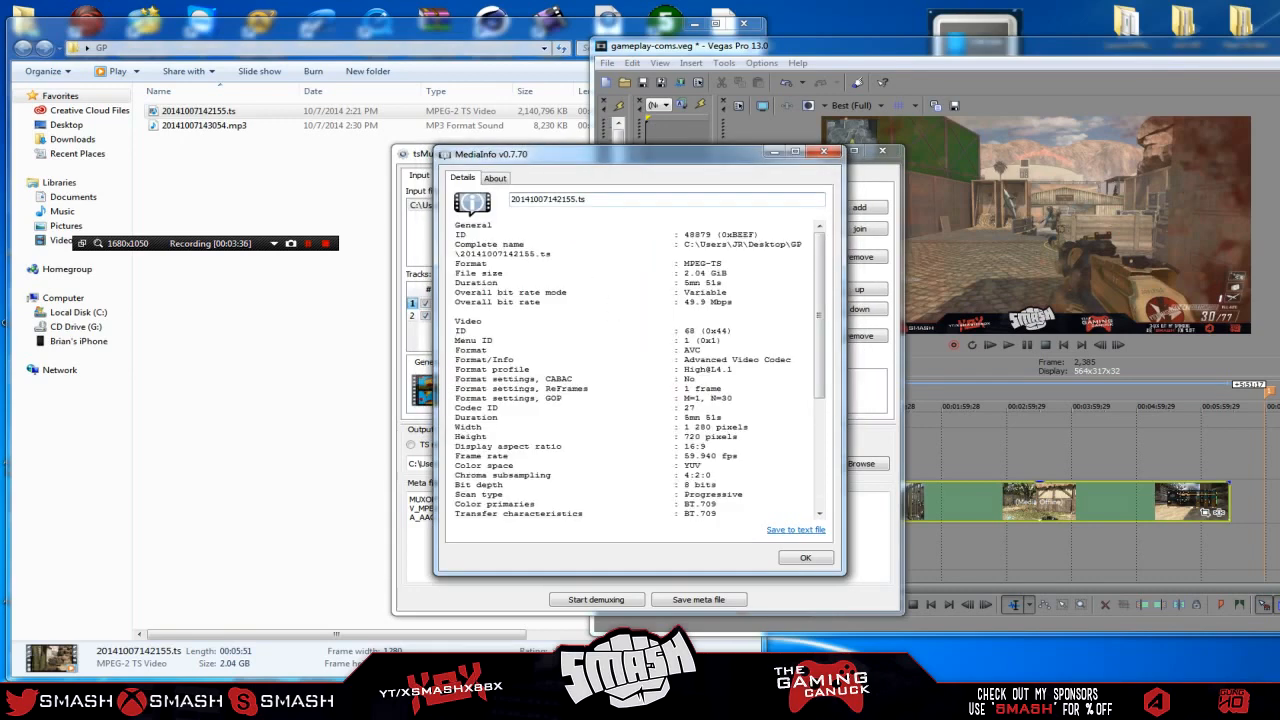
scroll("down", 3)
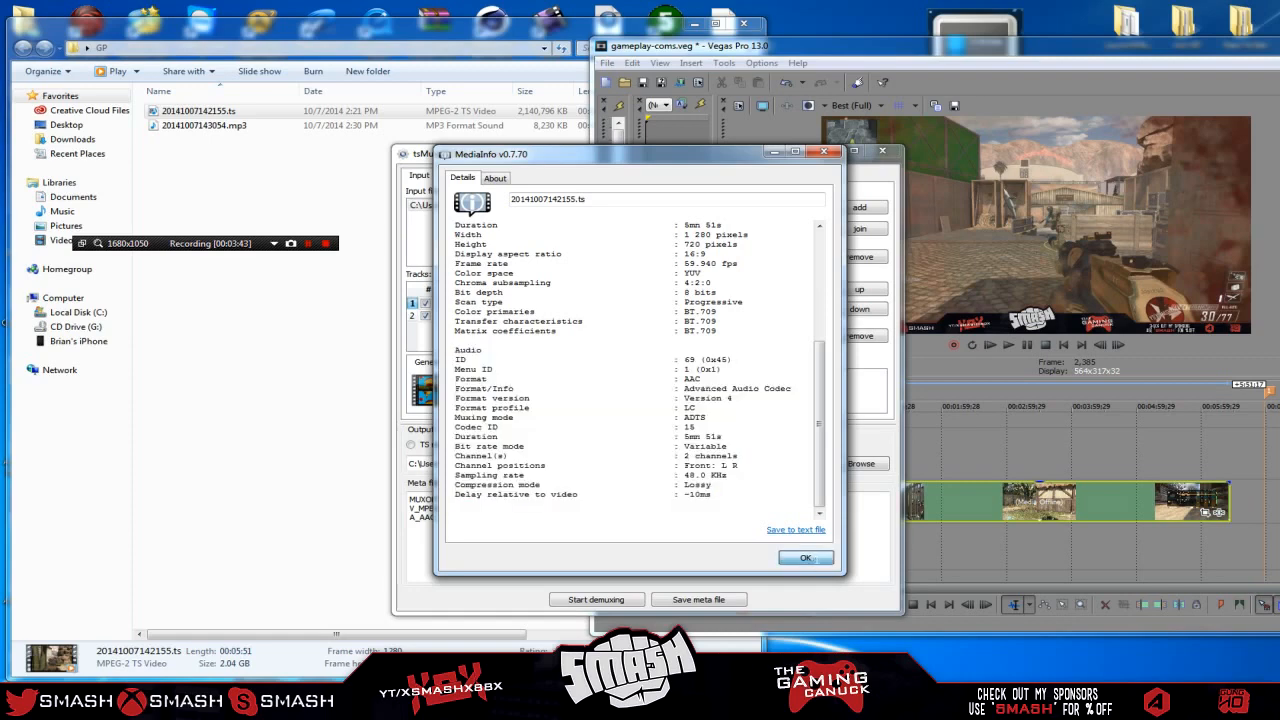
Bring up the .ts file's context menu in Explorer and dismiss it again
right_click(198, 110)
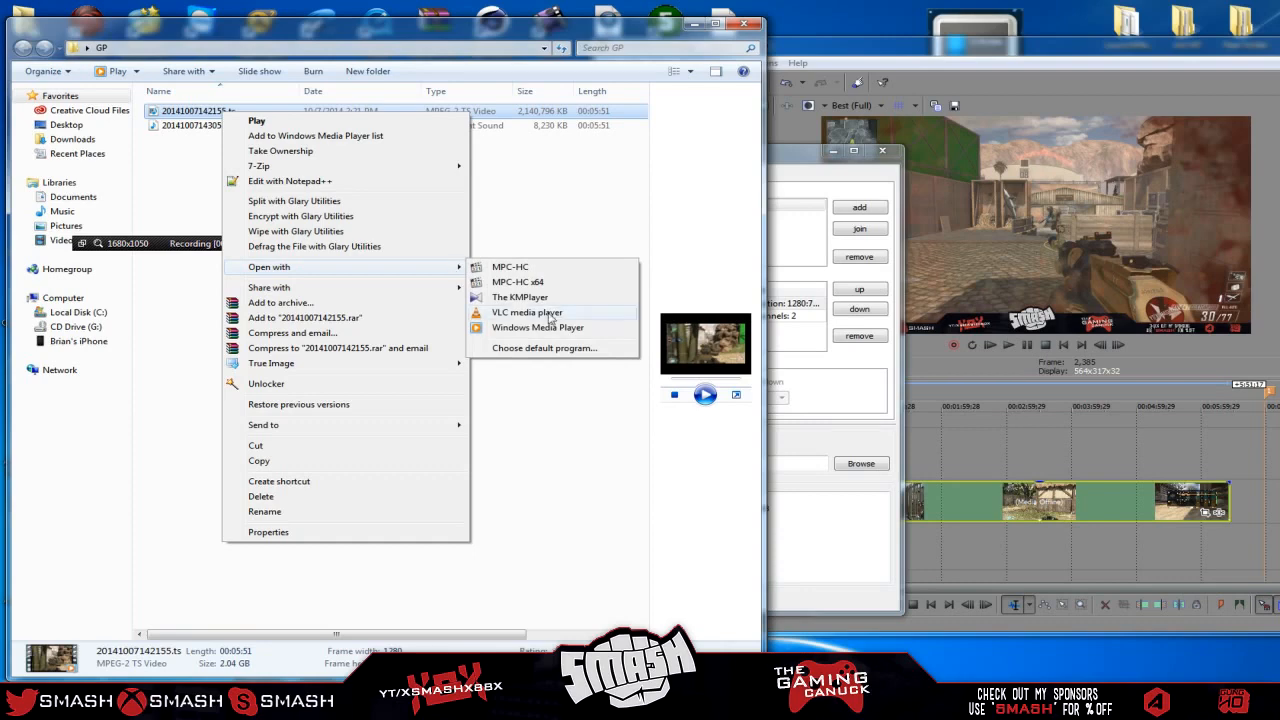
left_click(528, 312)
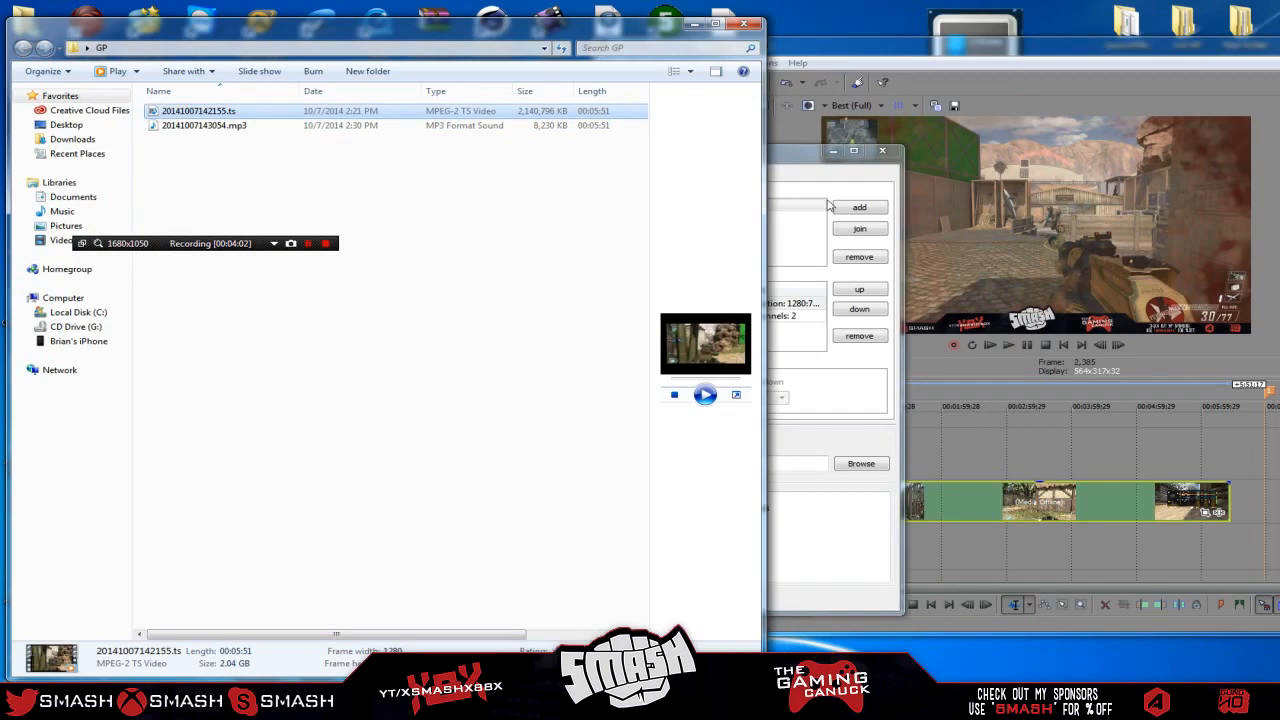
mouse_move(788, 164)
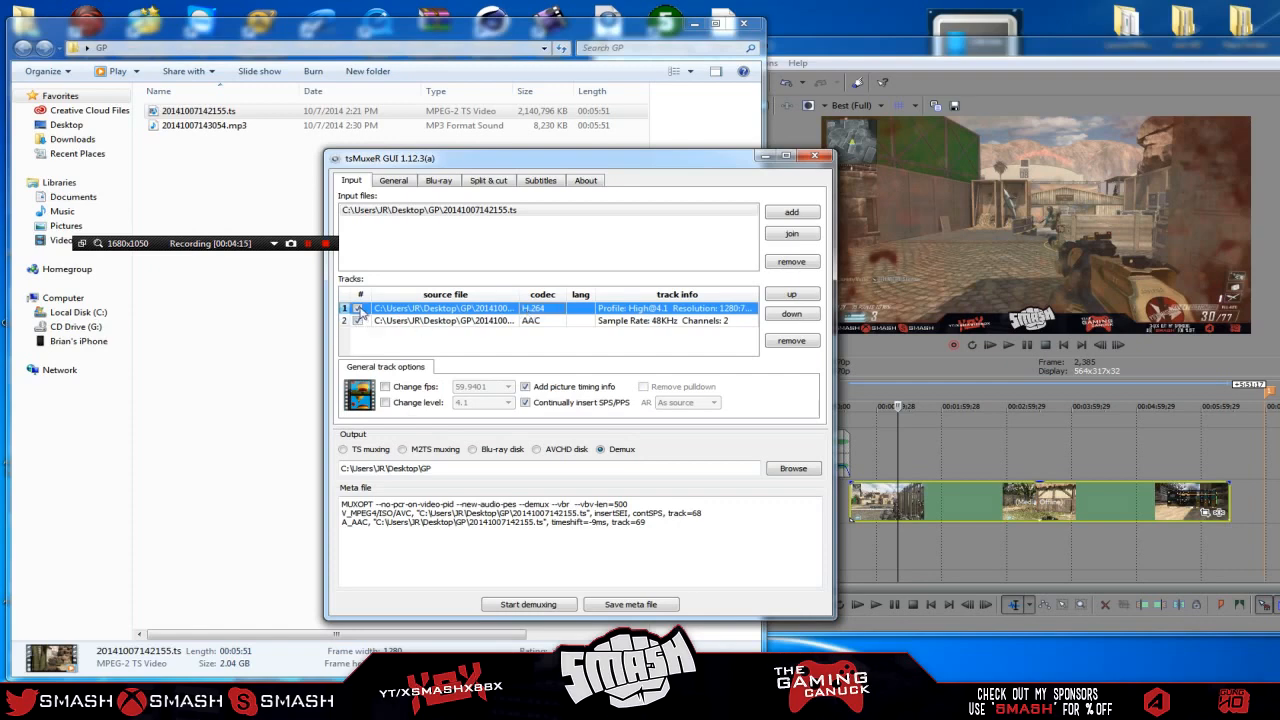
Select the AAC track, toggle output to M2TS muxing and back to Demux
left_click(444, 320)
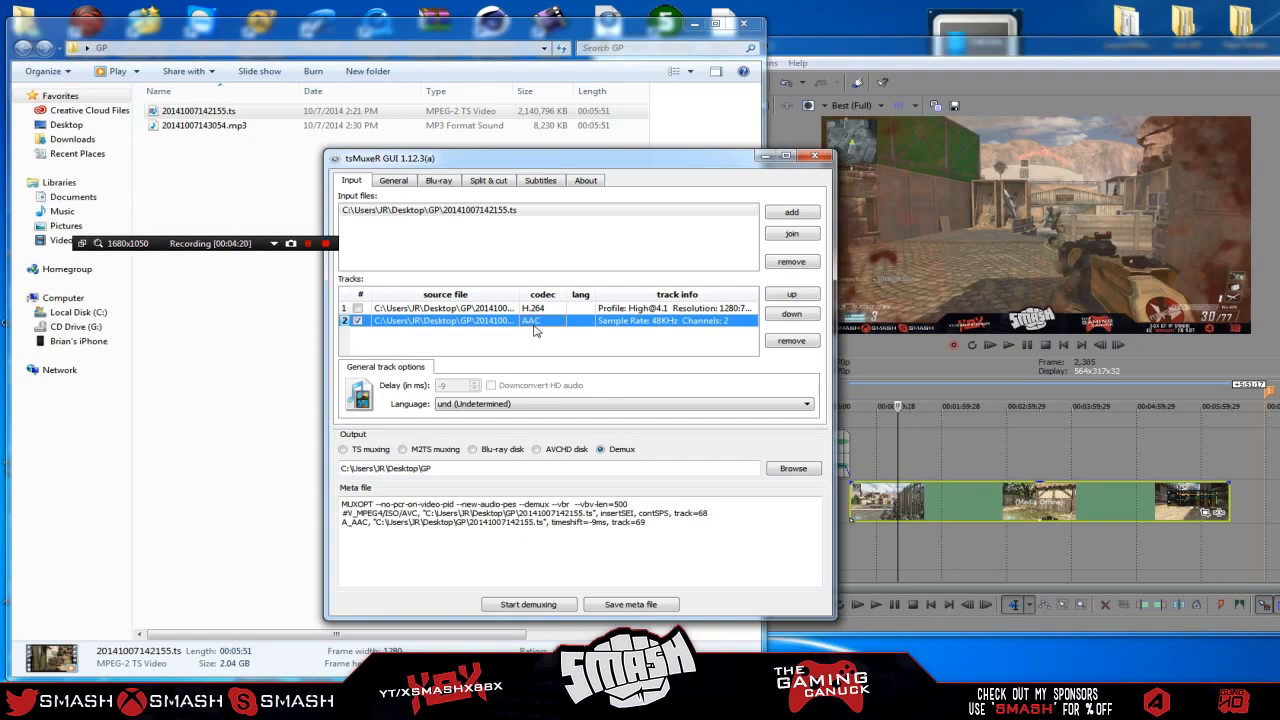
left_click(444, 308)
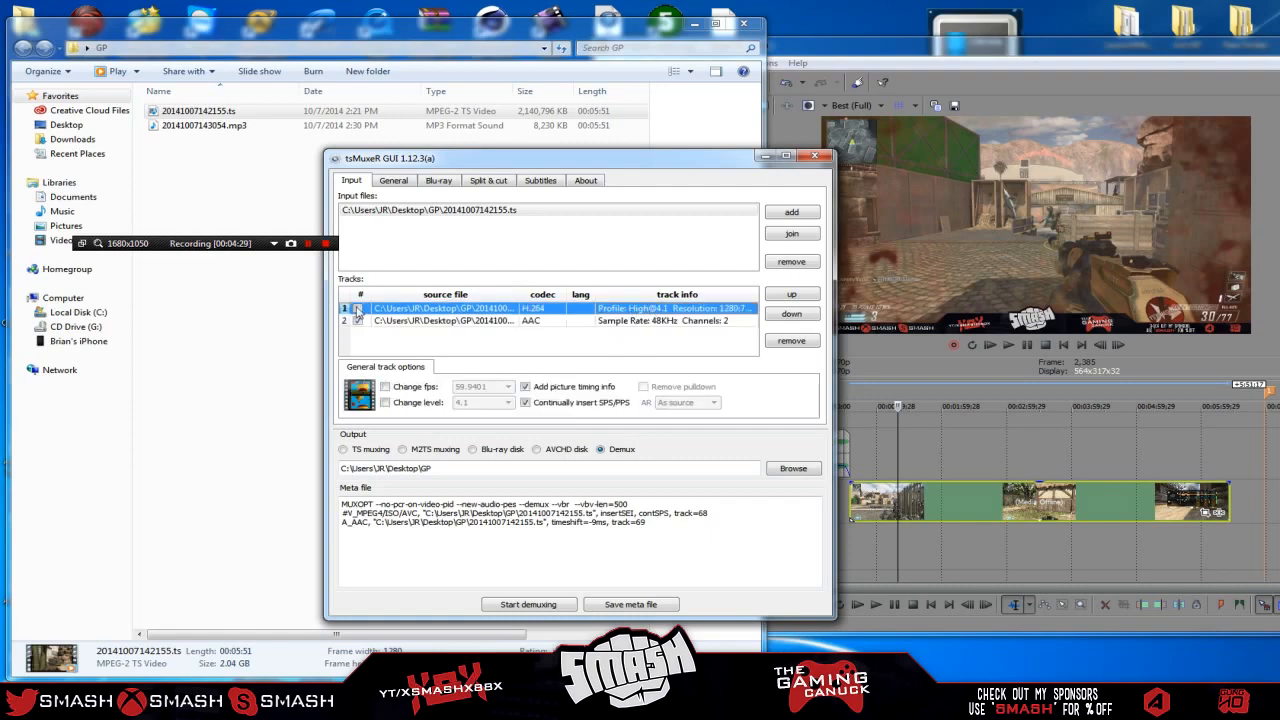
left_click(444, 320)
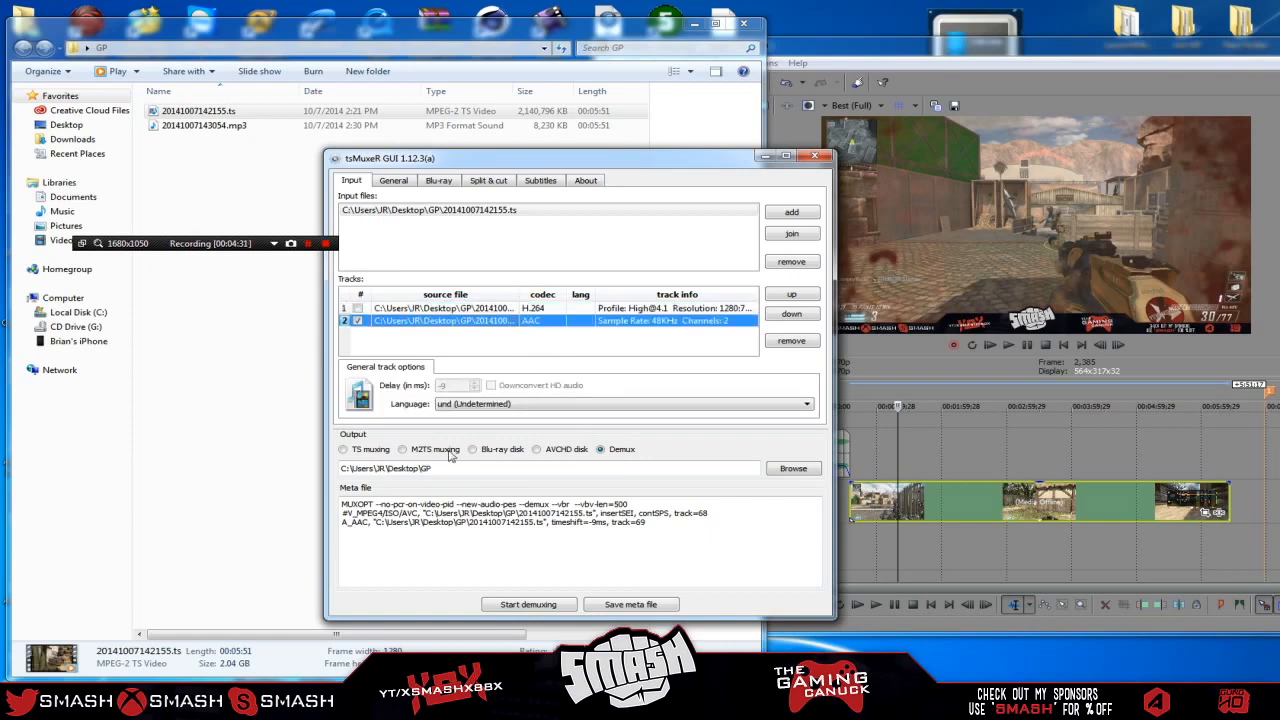
left_click(402, 448)
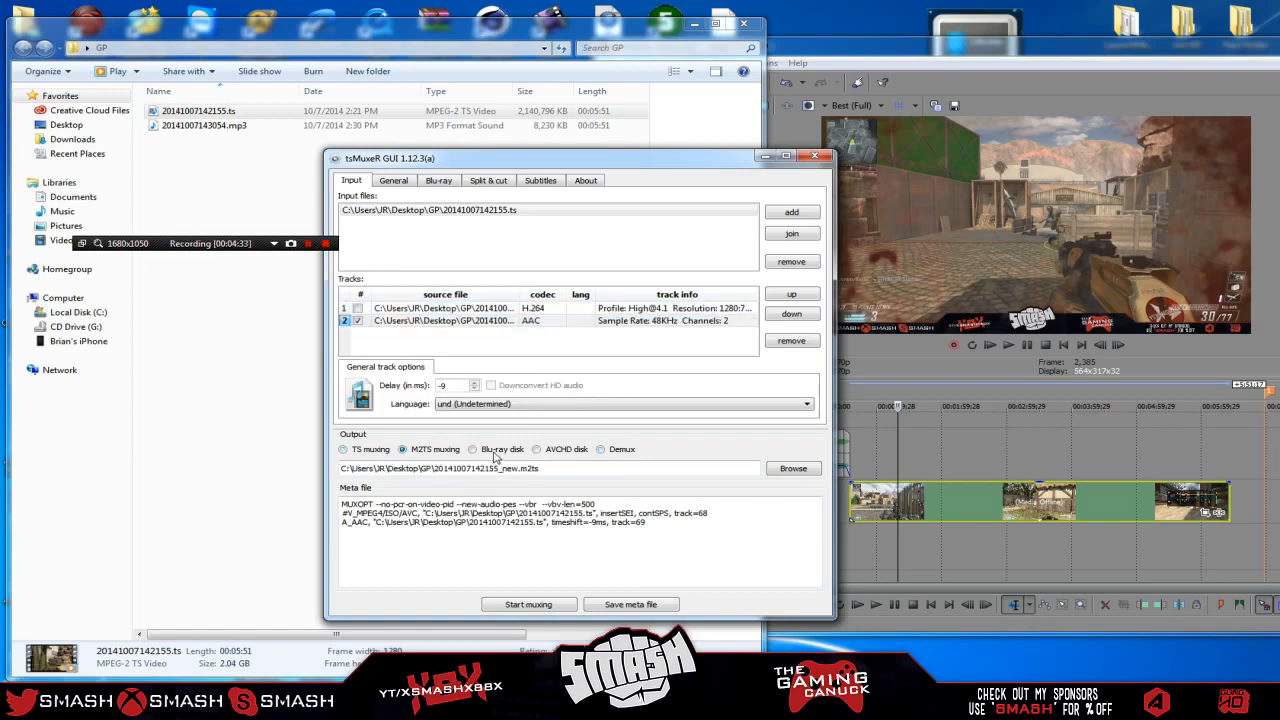
left_click(600, 448)
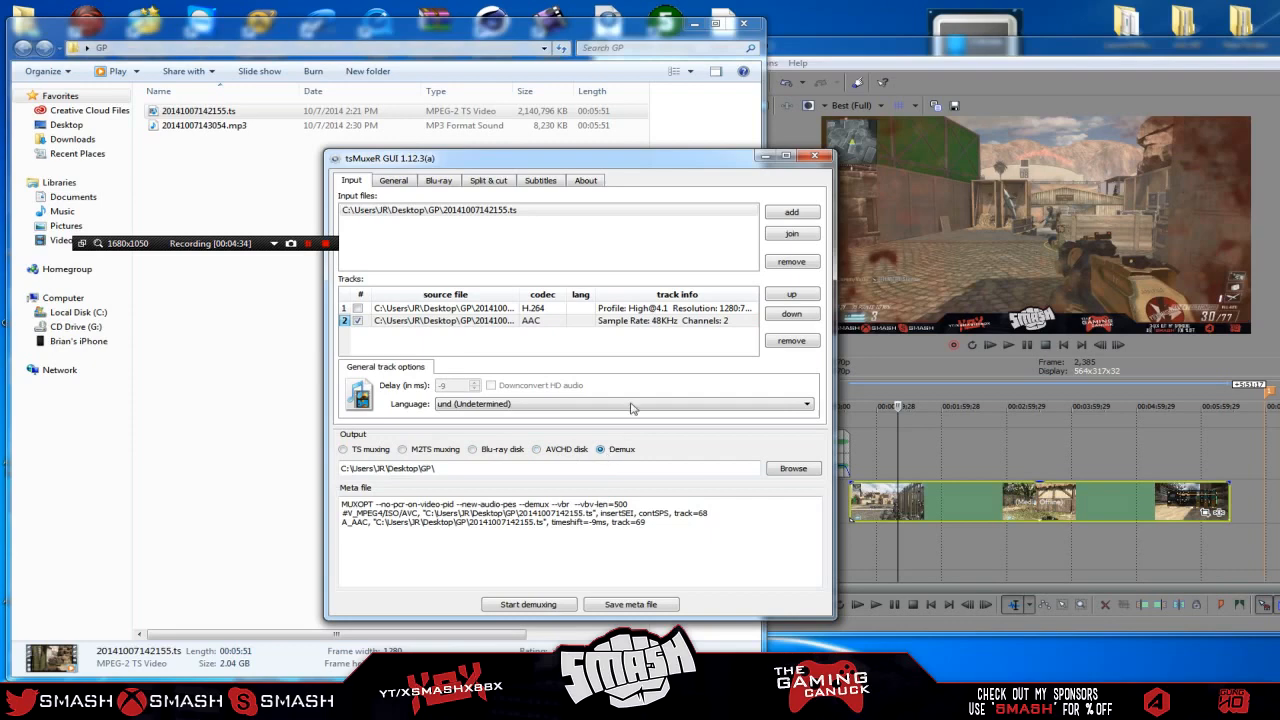
mouse_move(604, 430)
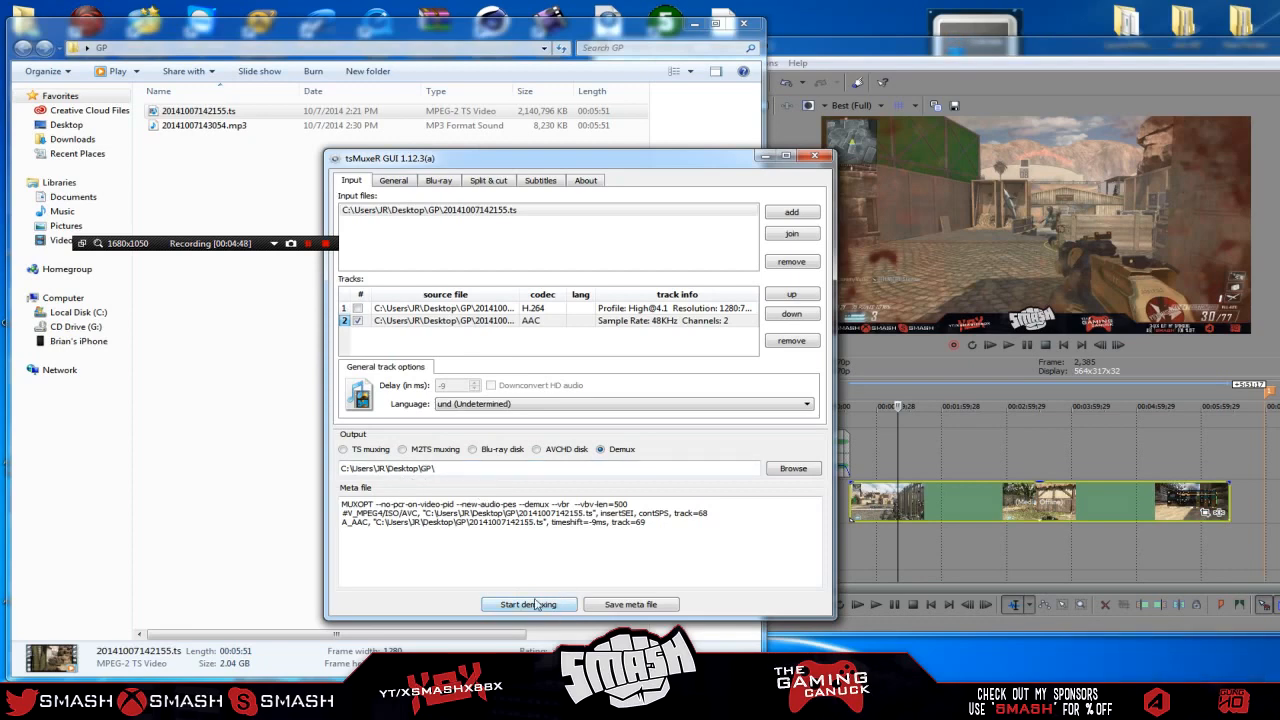
Run the demux to produce 20141007142155.track_89.aac and acknowledge the success report
left_click(528, 604)
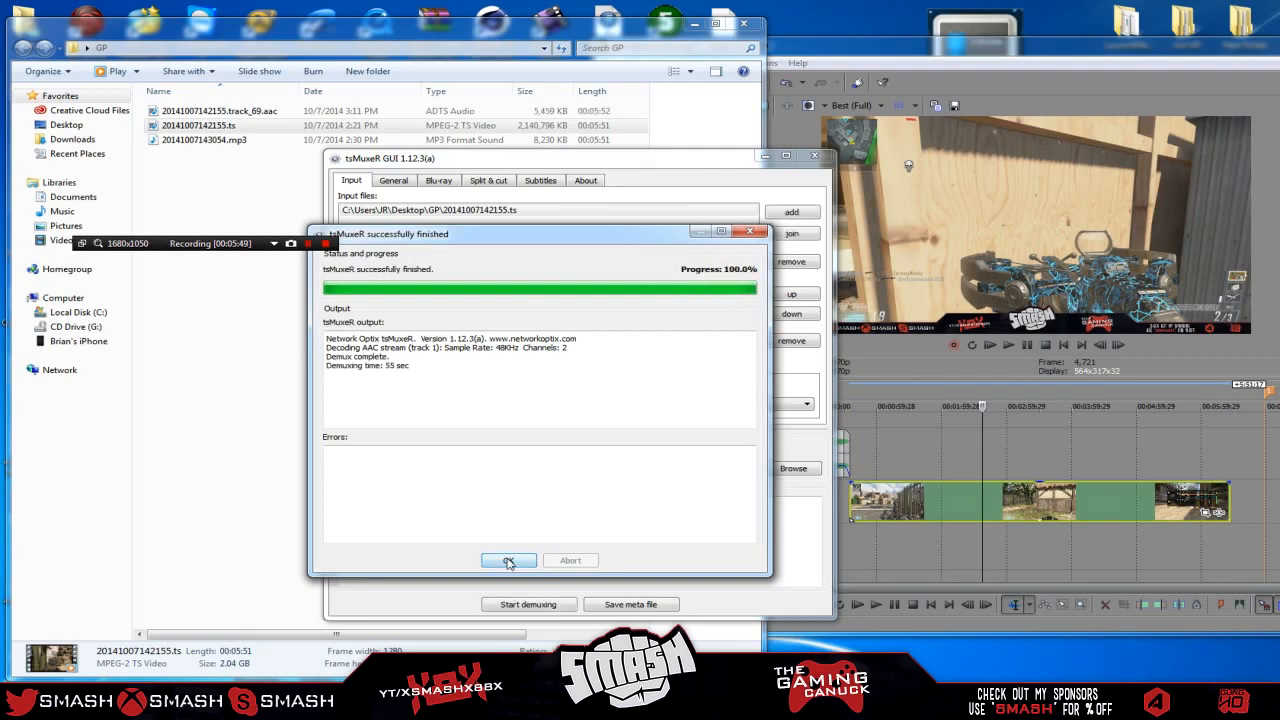
left_click(508, 560)
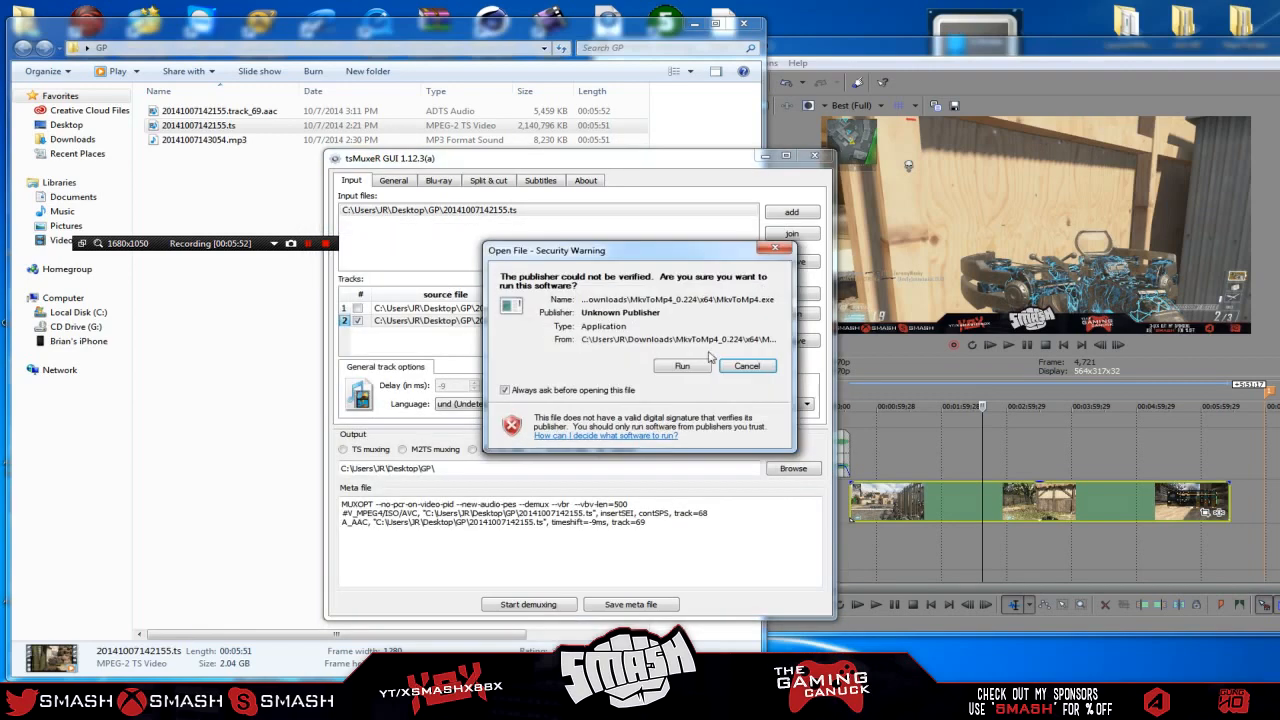
Launch MkvToMp4 past the warning and start converting the loaded .ts capture
left_click(746, 364)
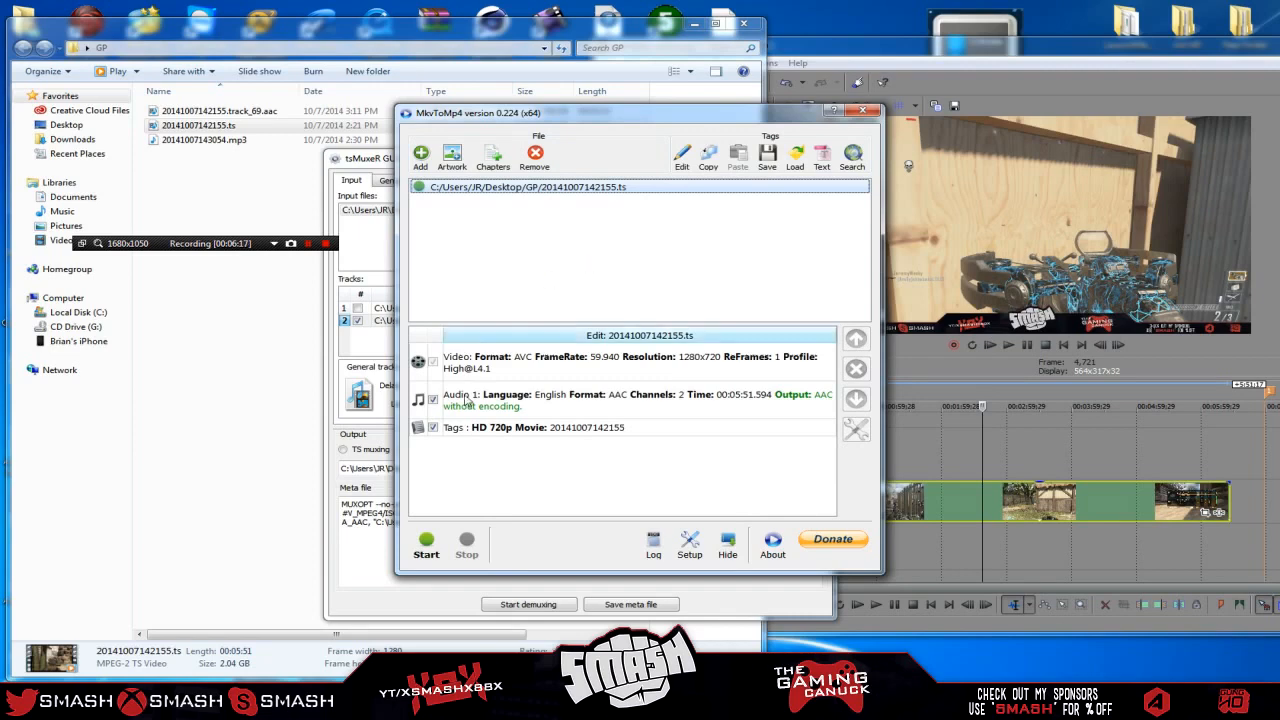
left_click(426, 546)
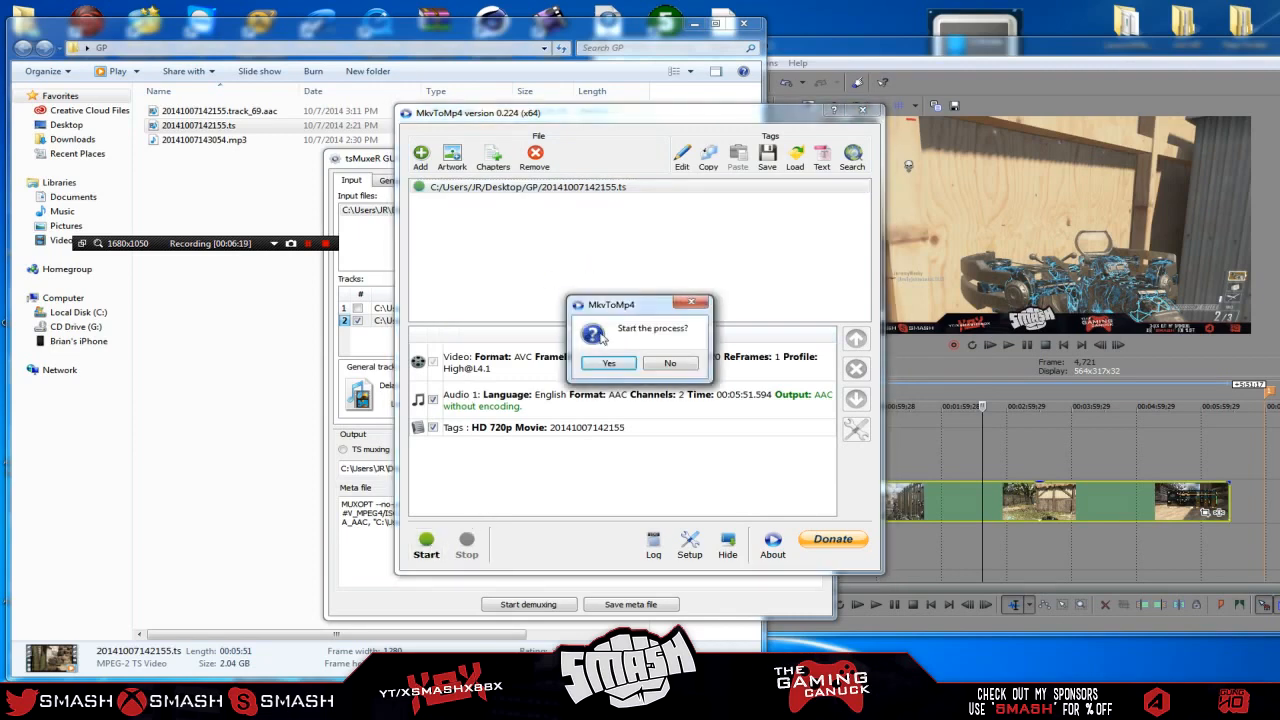
Confirm the conversion and place the demuxed AAC audio on the Vegas timeline beside the gameplay clip
left_click(608, 362)
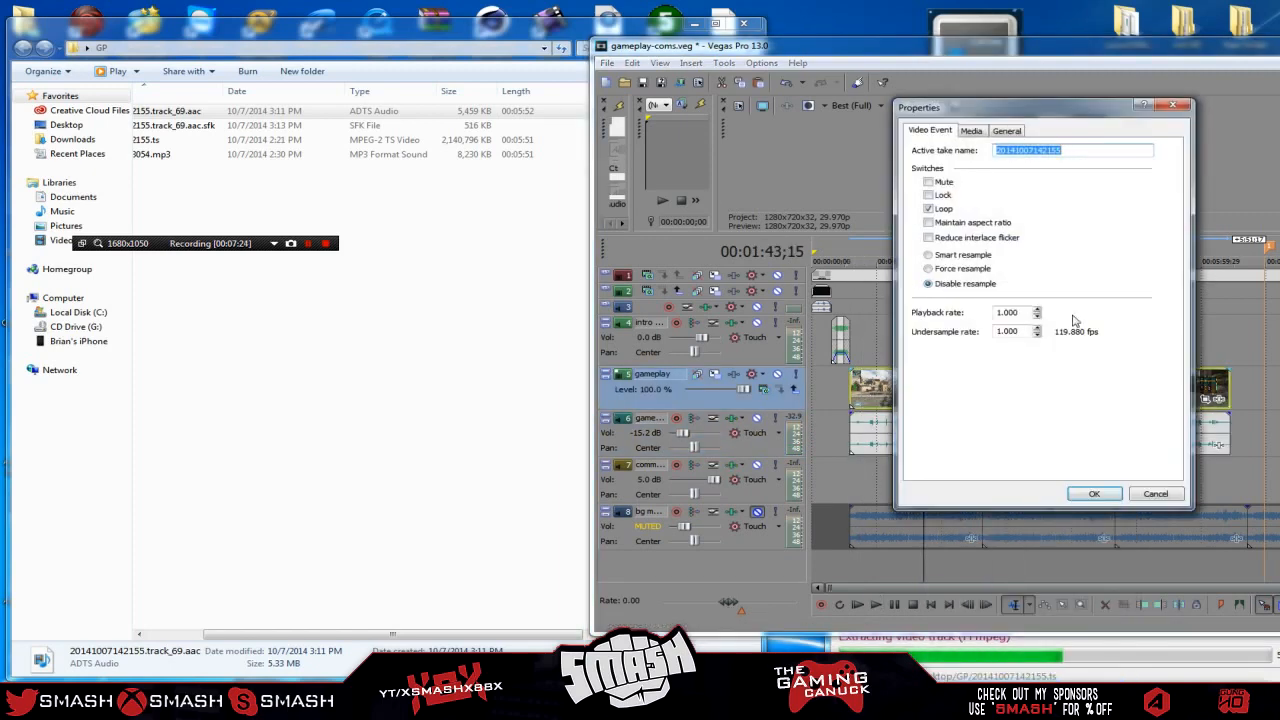
left_click(1092, 492)
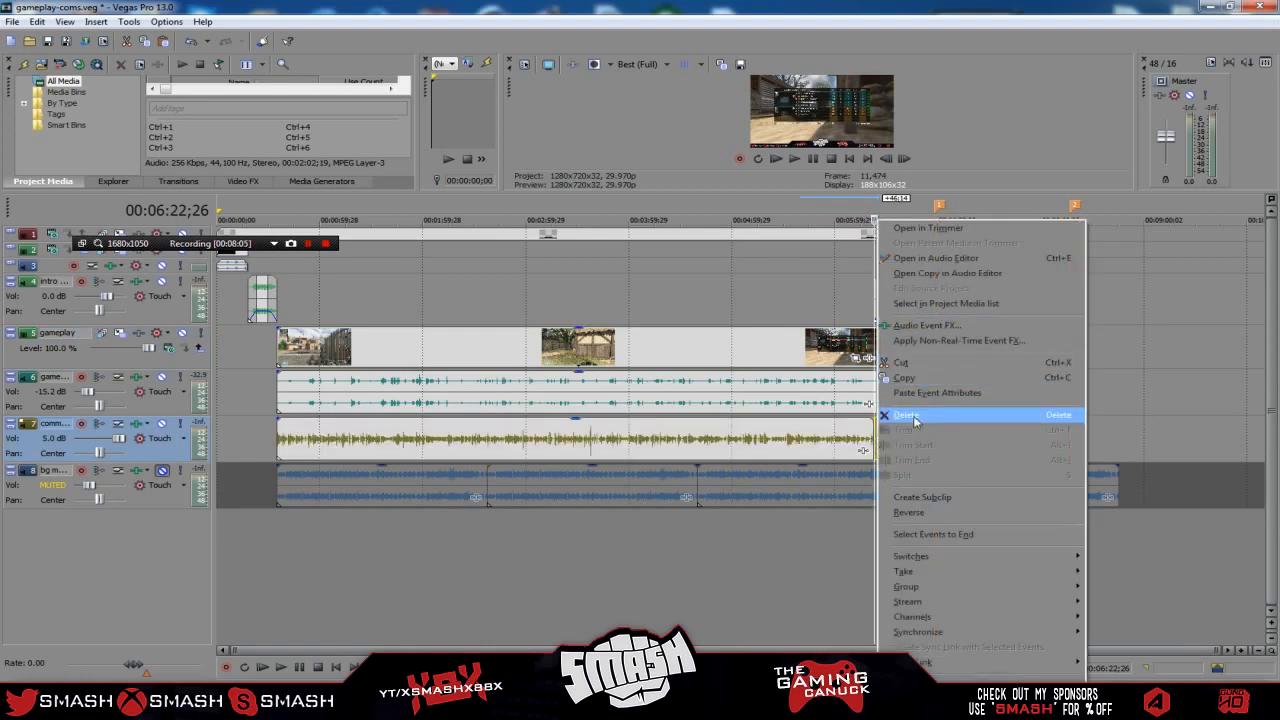
Delete the unwanted event from the timeline and select the commentary audio event
left_click(906, 414)
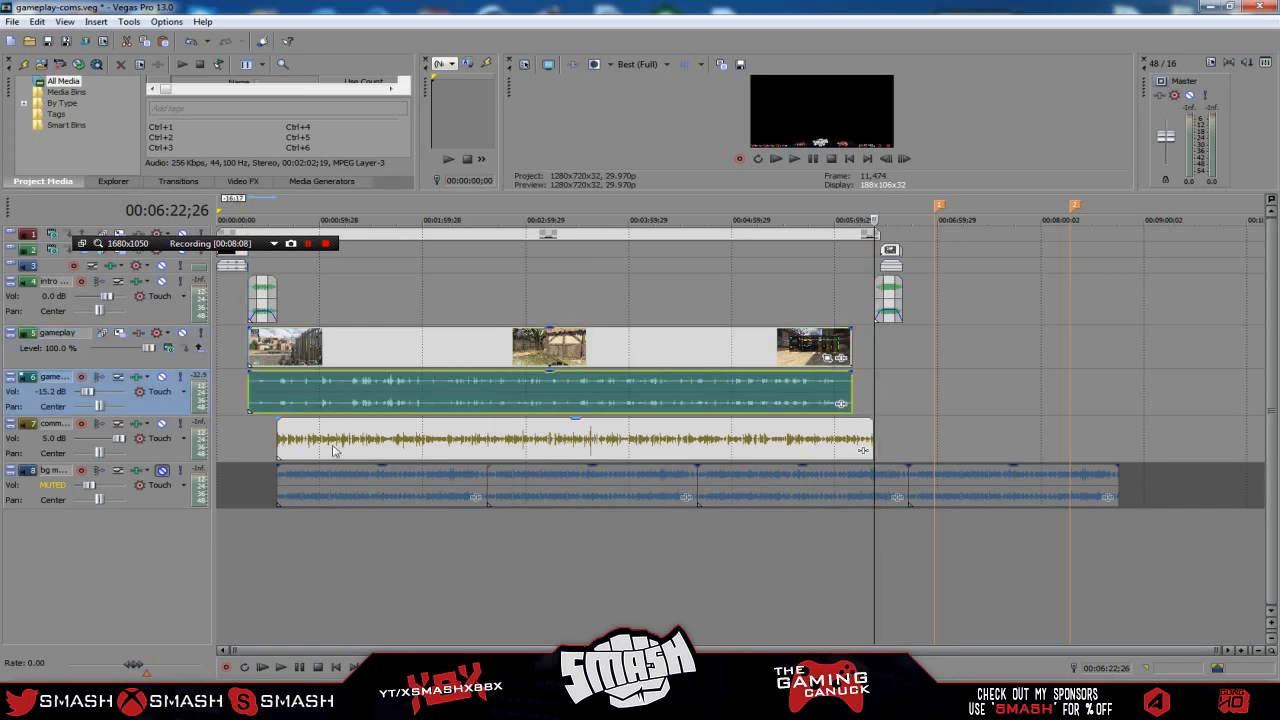
left_click(550, 440)
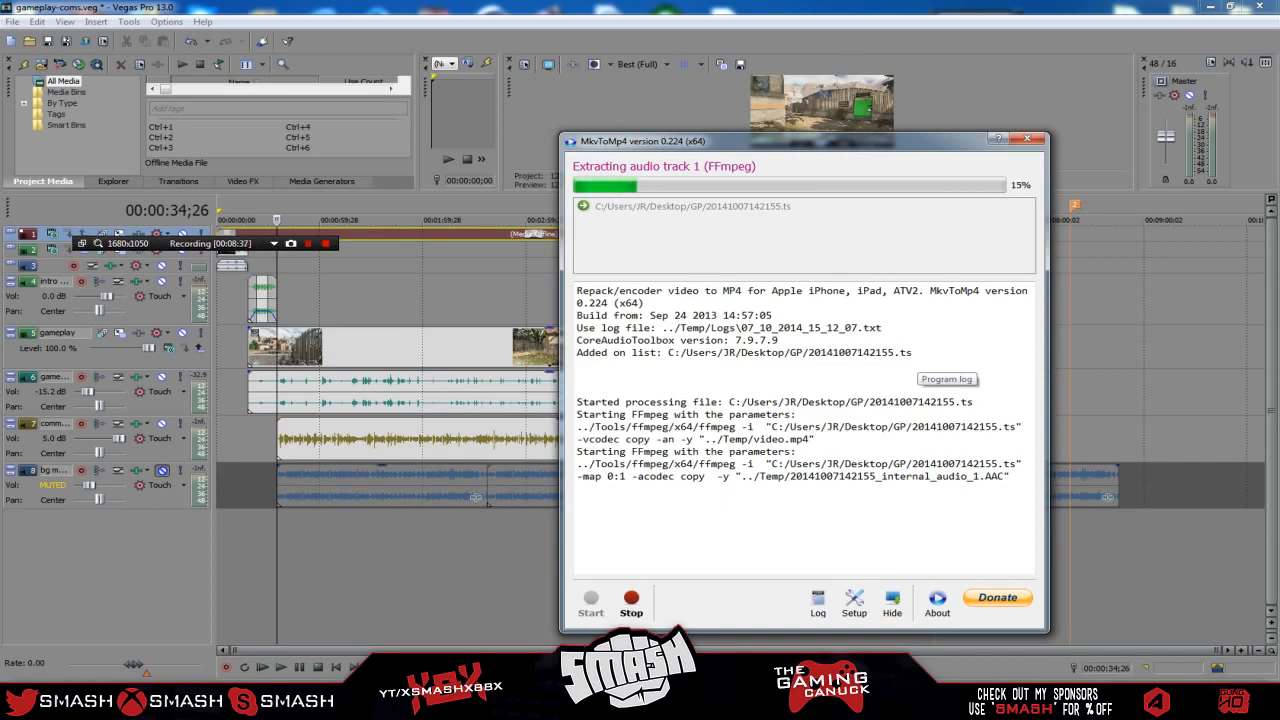
mouse_move(712, 276)
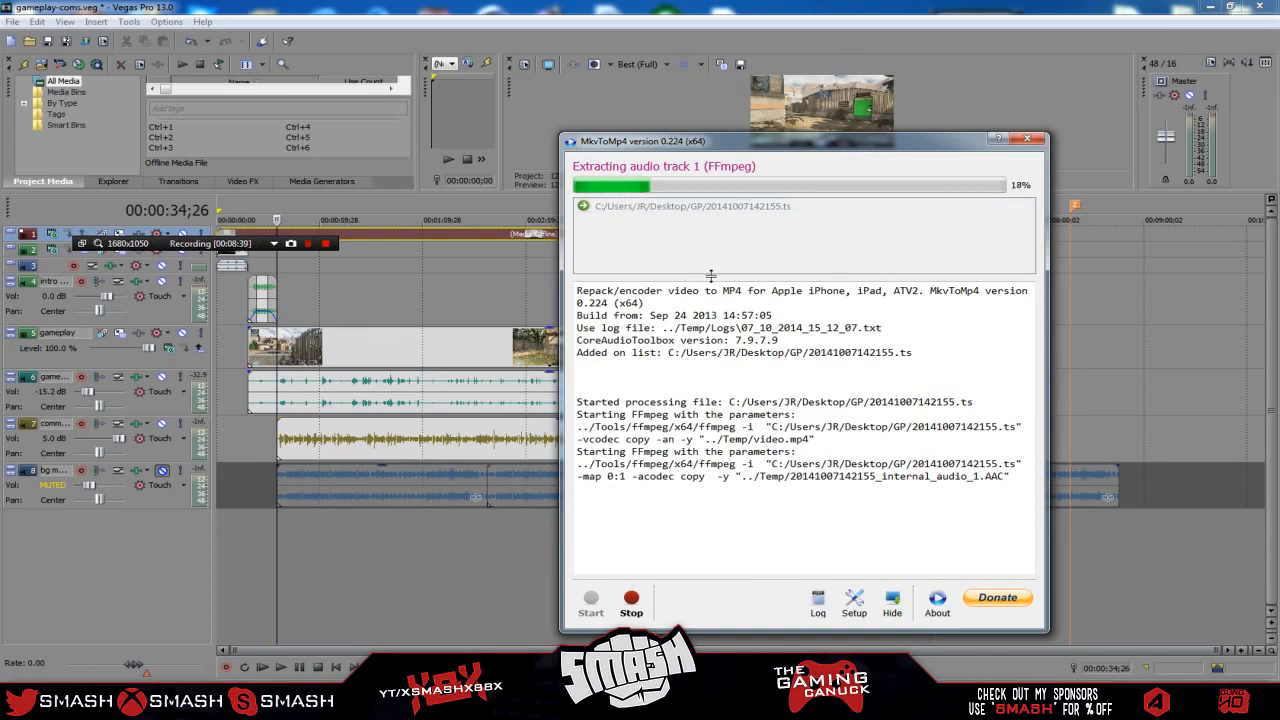
mouse_move(700, 236)
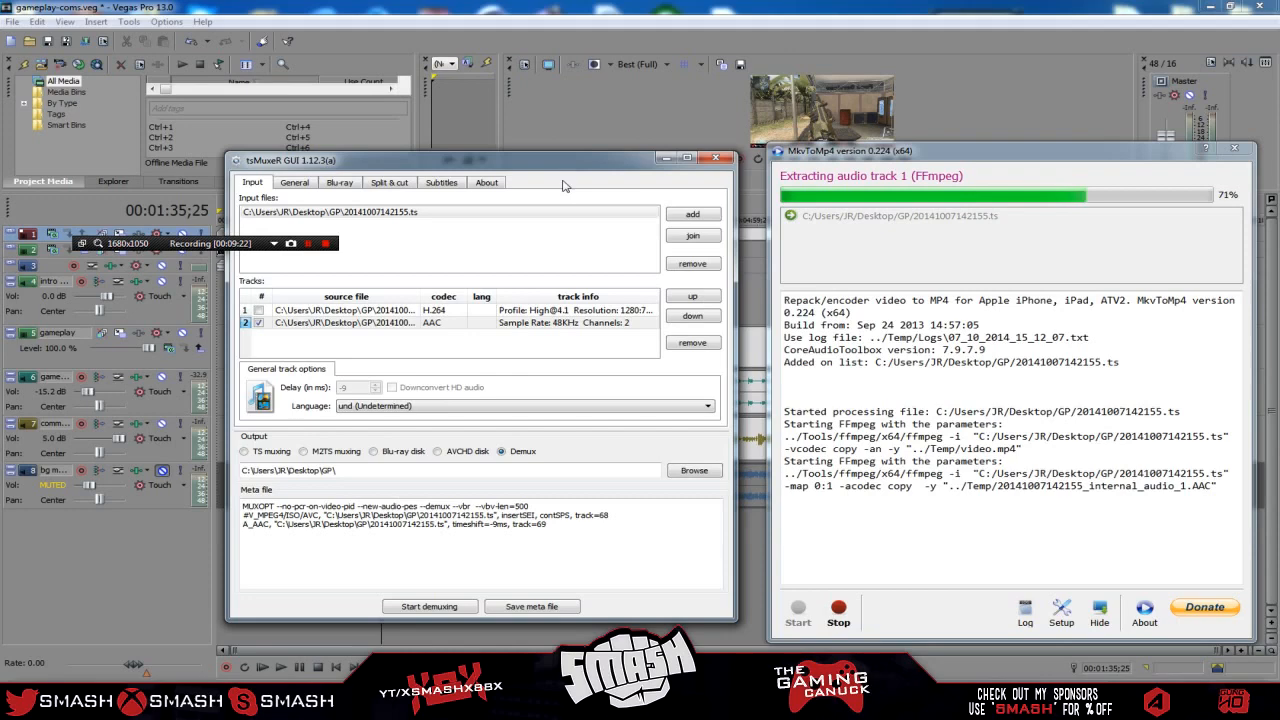
mouse_move(708, 256)
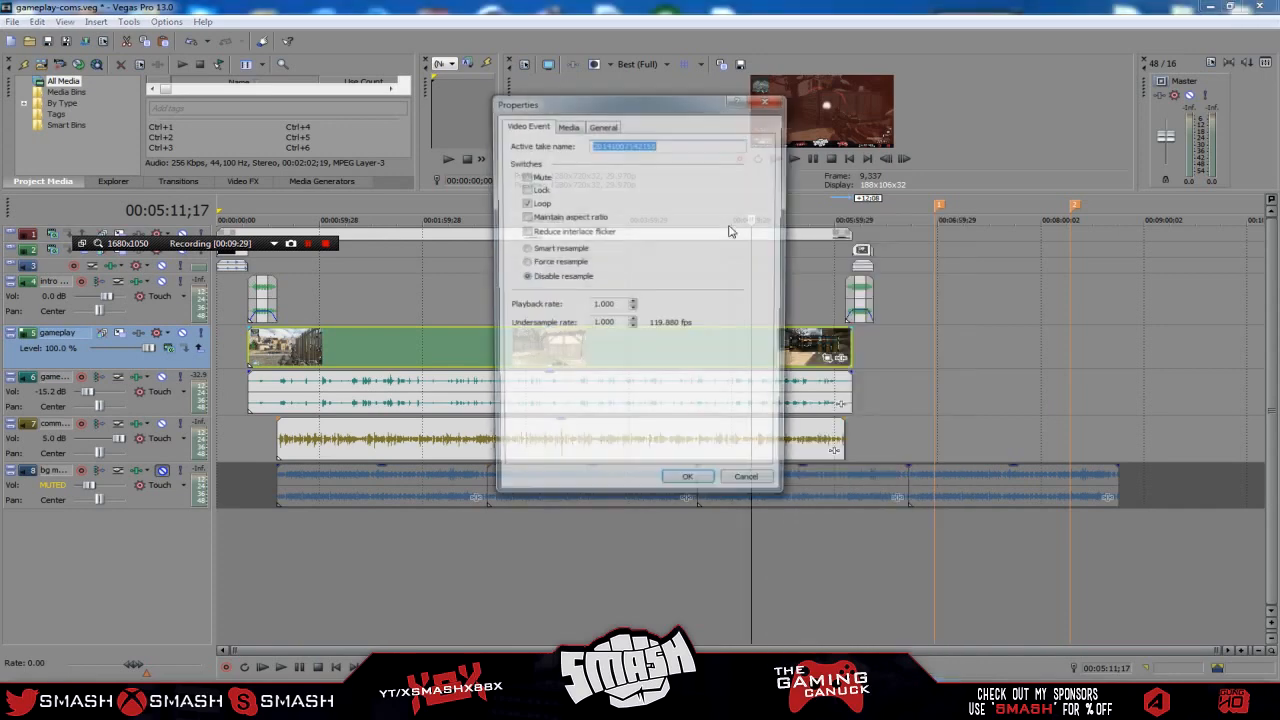
left_click(568, 124)
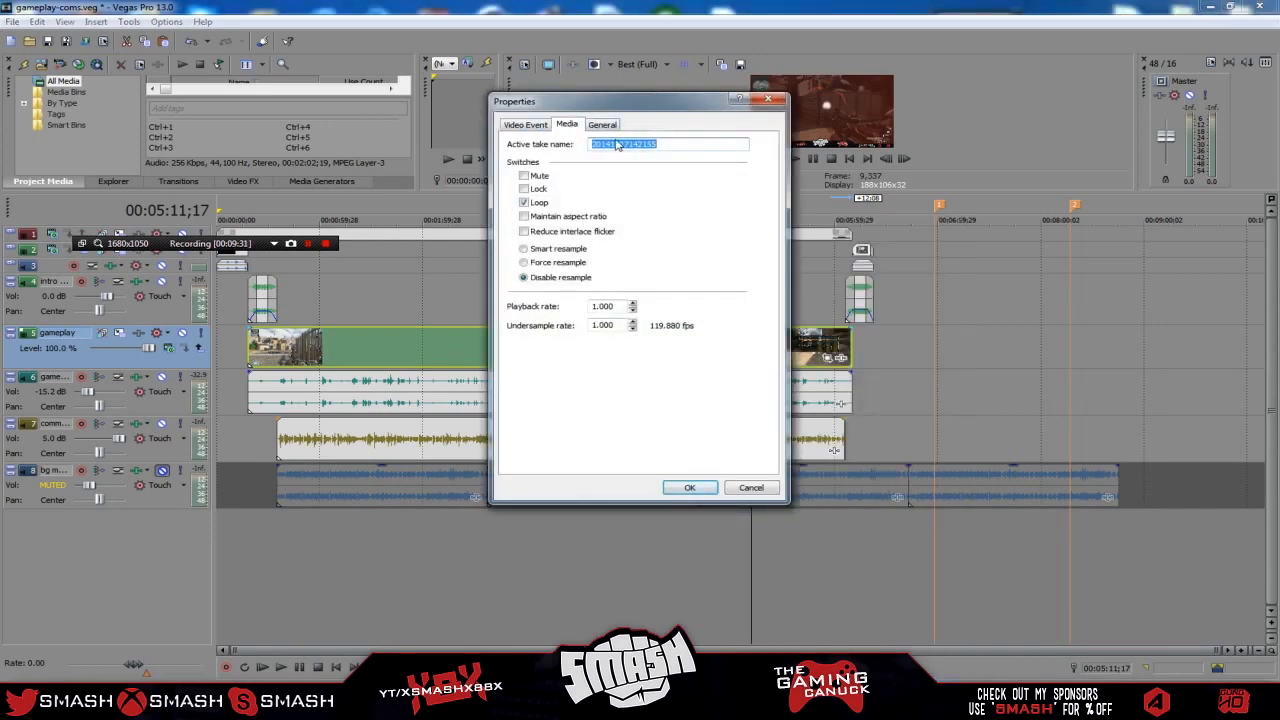
left_click(600, 124)
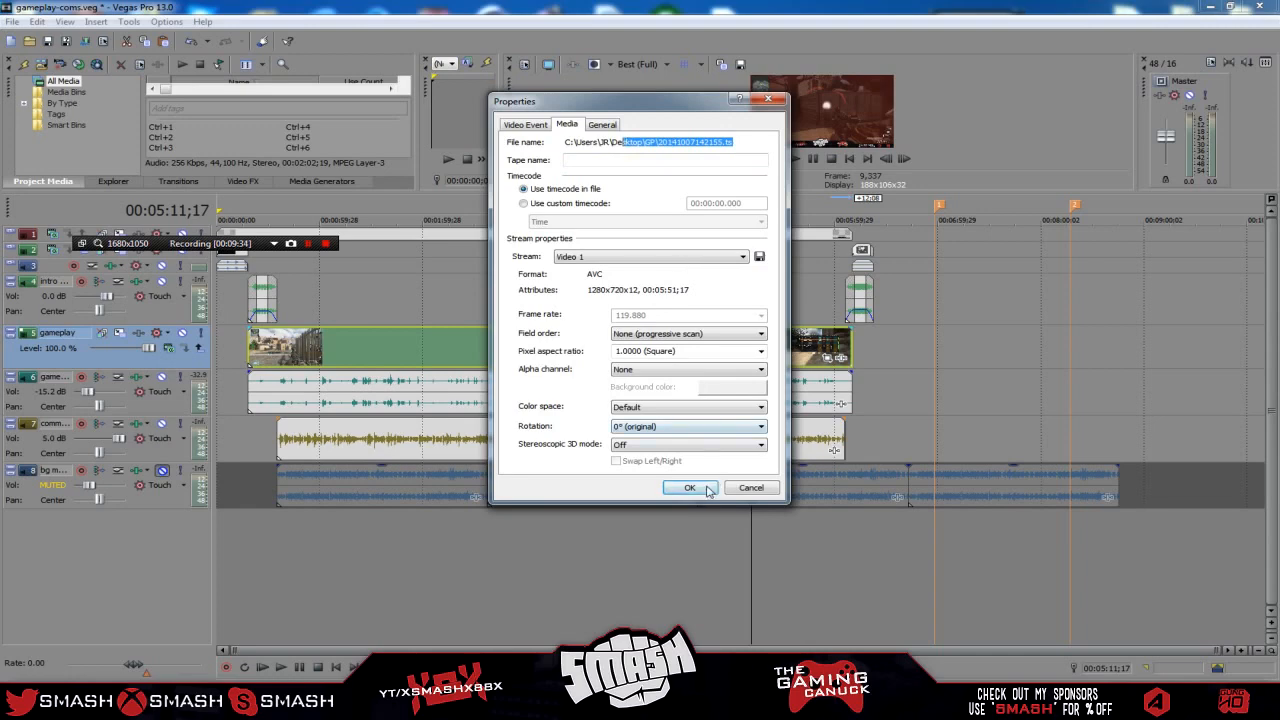
left_click(690, 488)
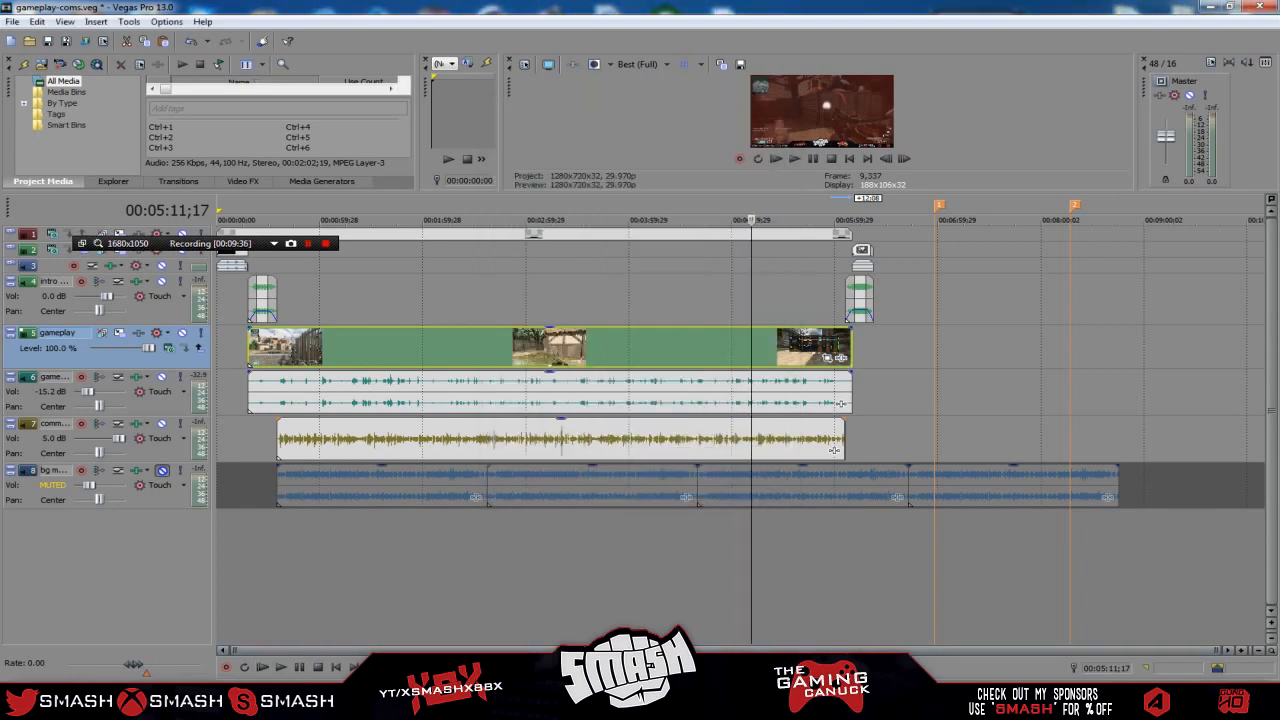